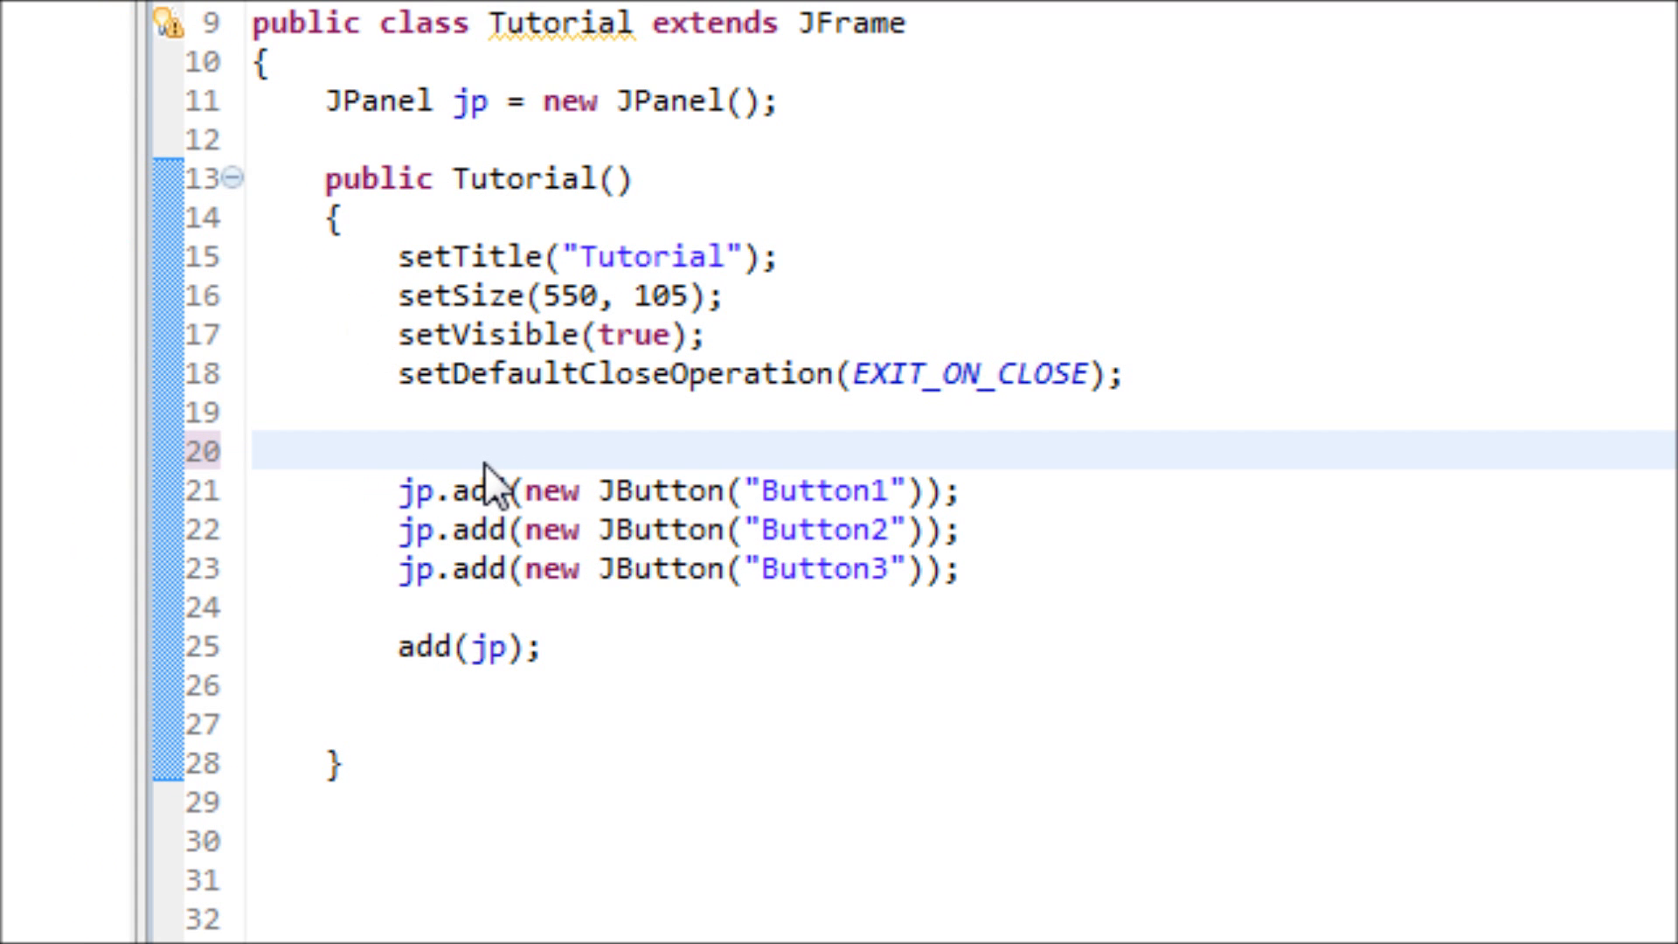
mouse_move(701, 481)
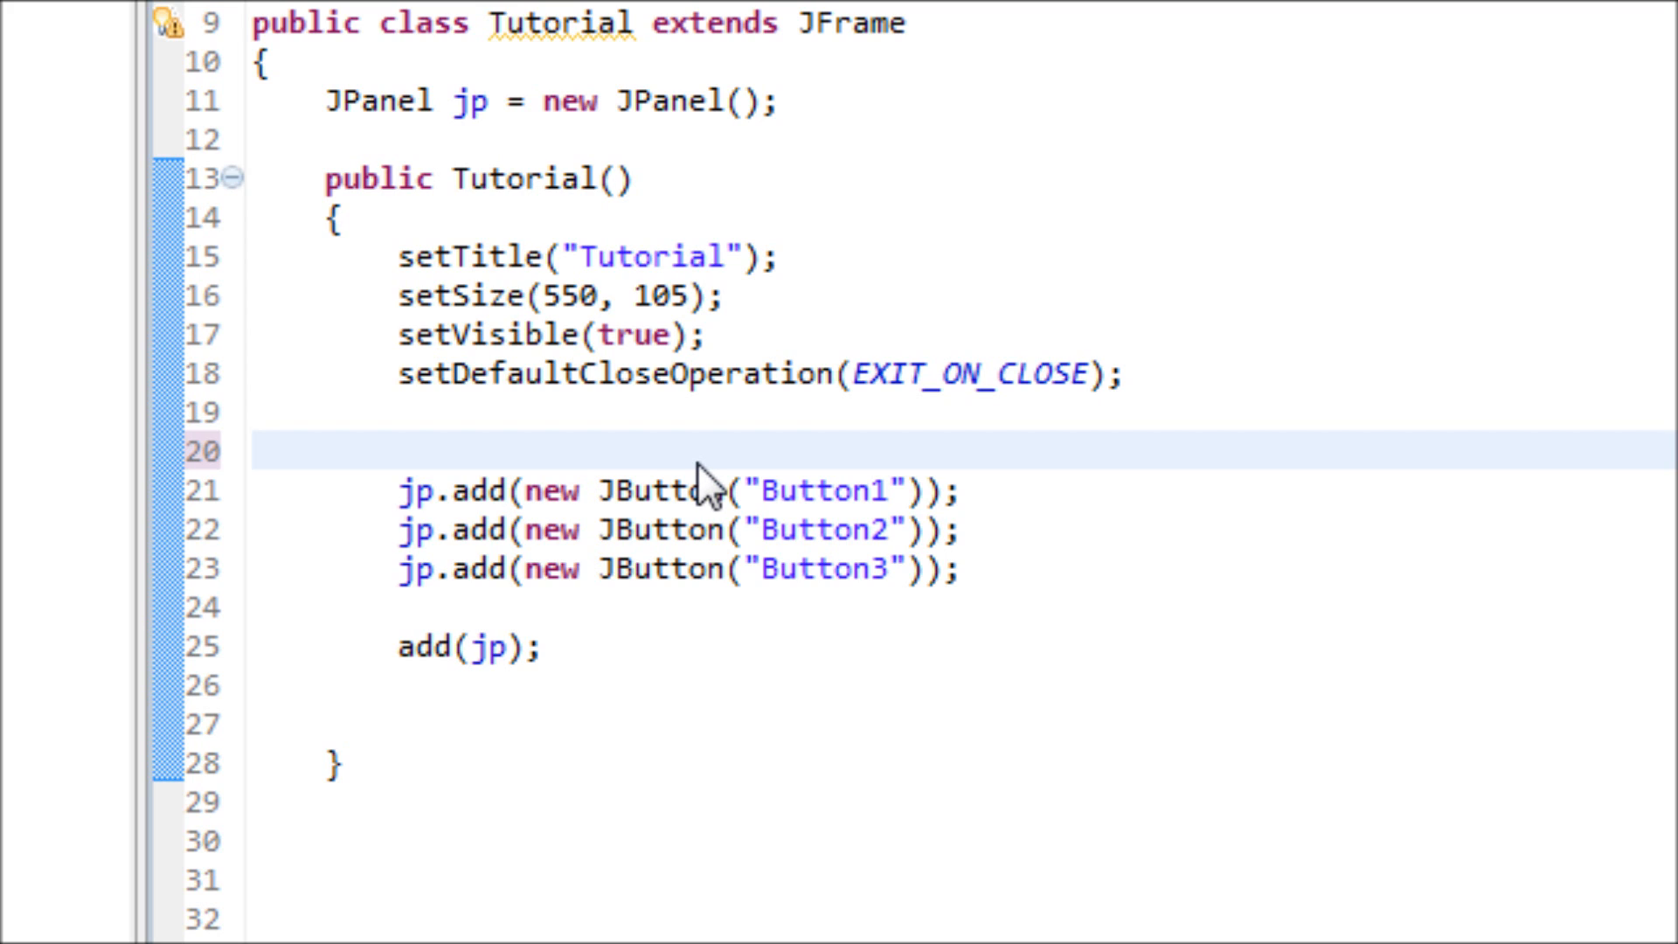
mouse_move(749, 517)
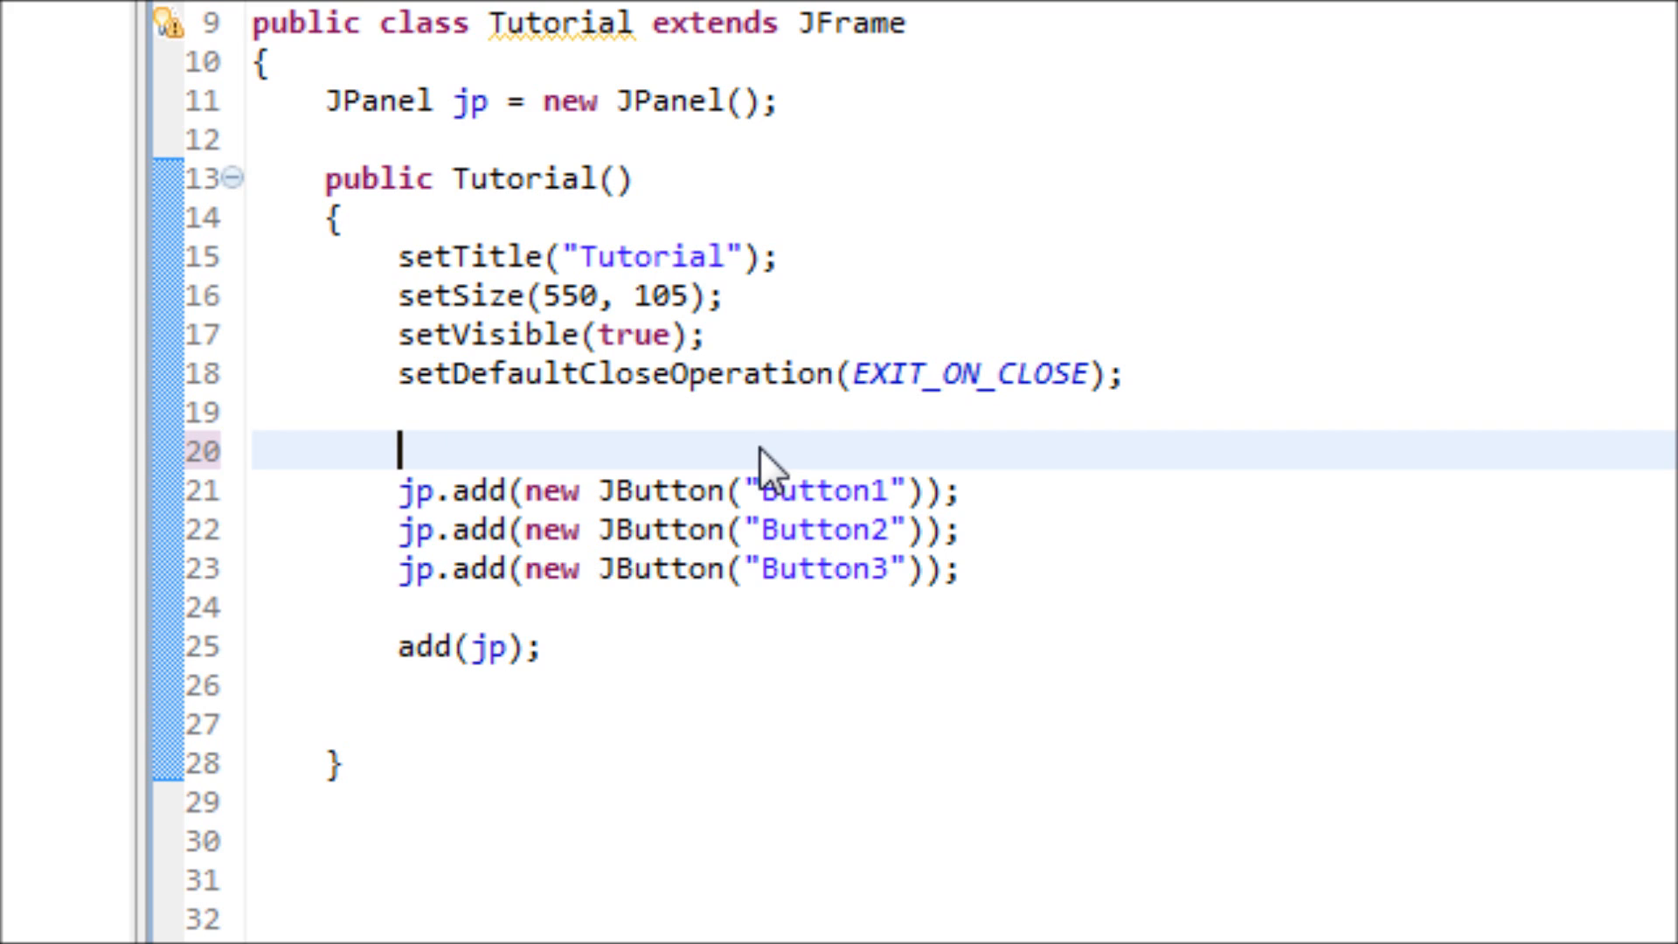
mouse_move(760, 444)
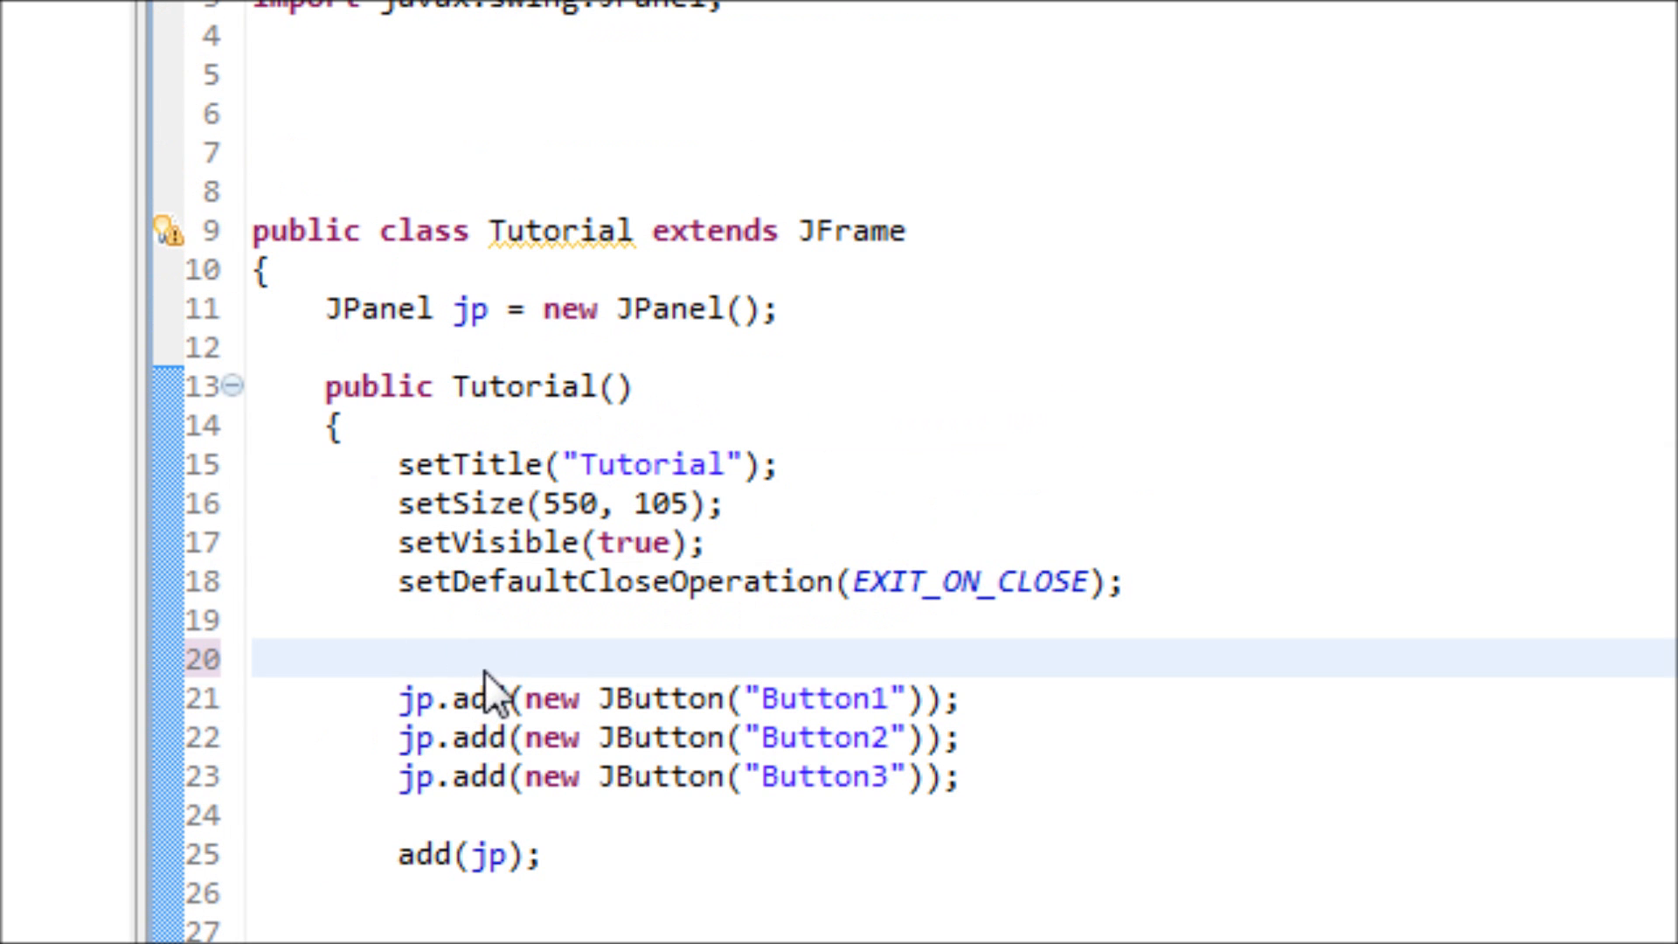
Add jp.setLayout(new FlowLayout()); on the empty line above the button additions
double_click(467, 309)
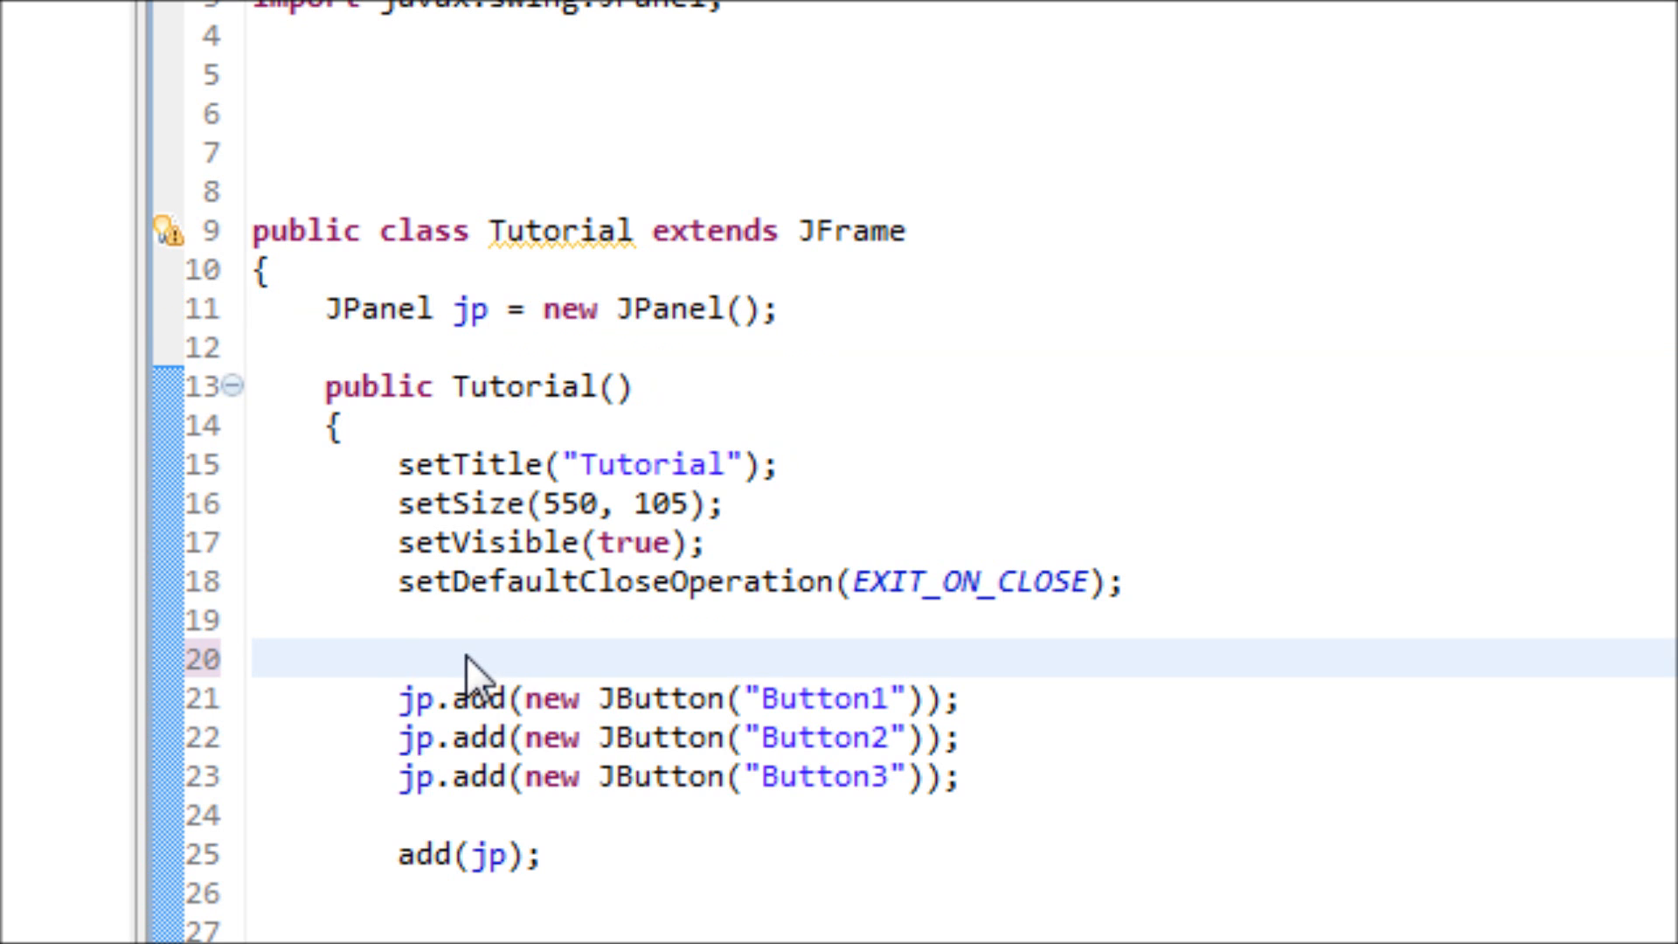
type("jp.")
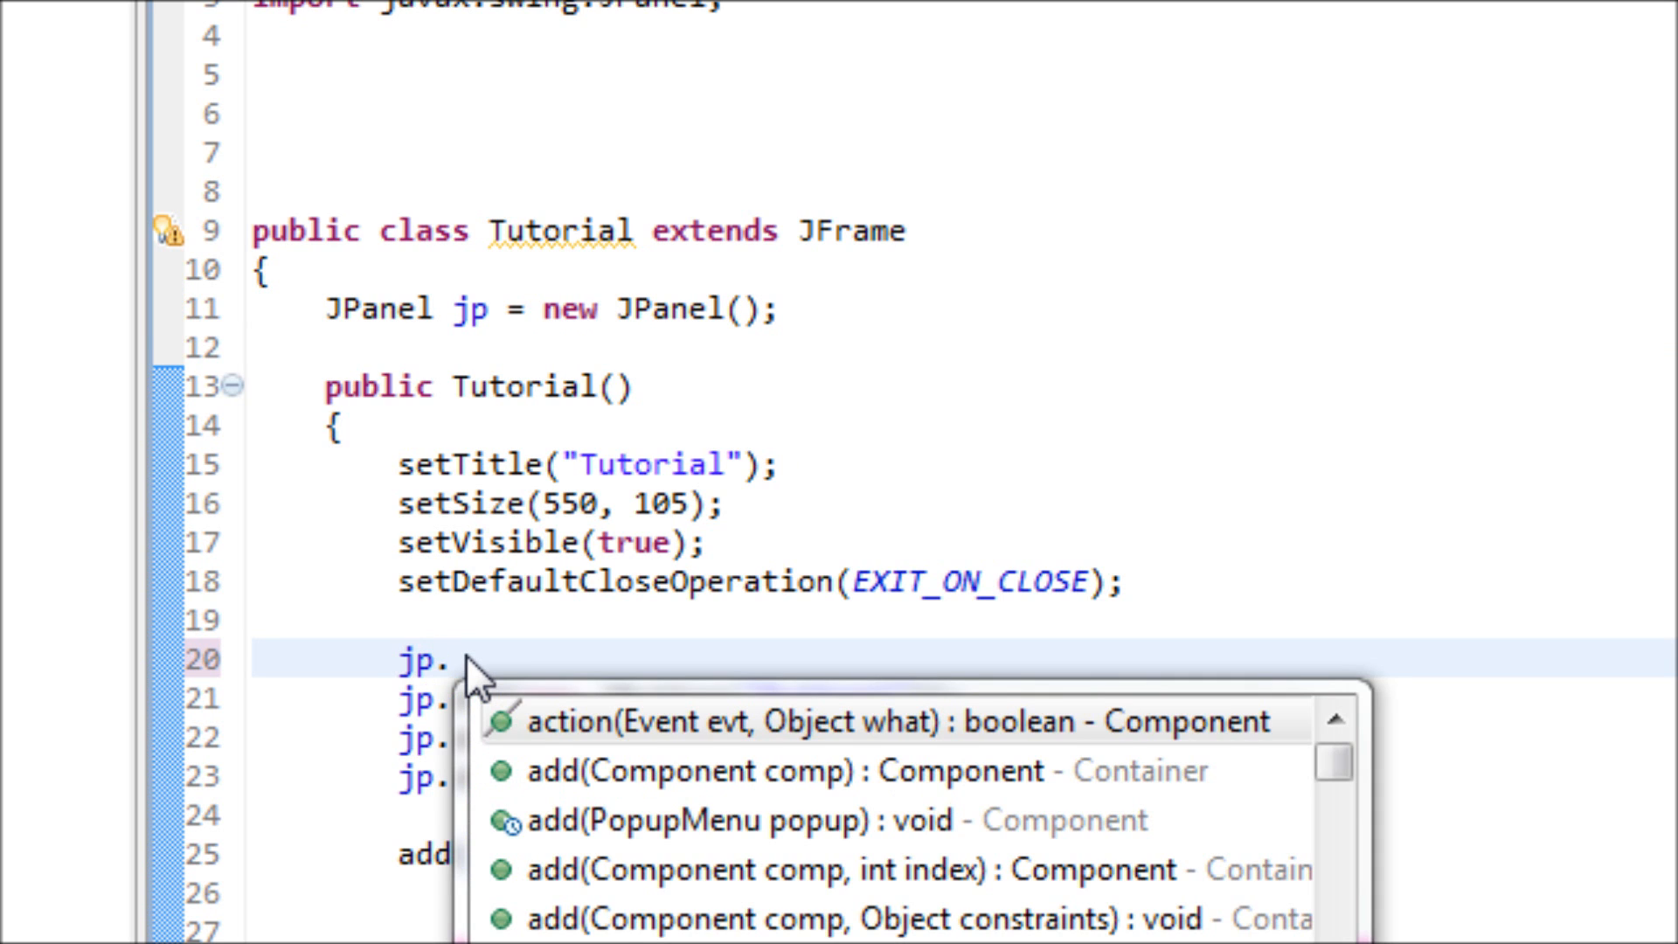
type("setLayout(mgr);")
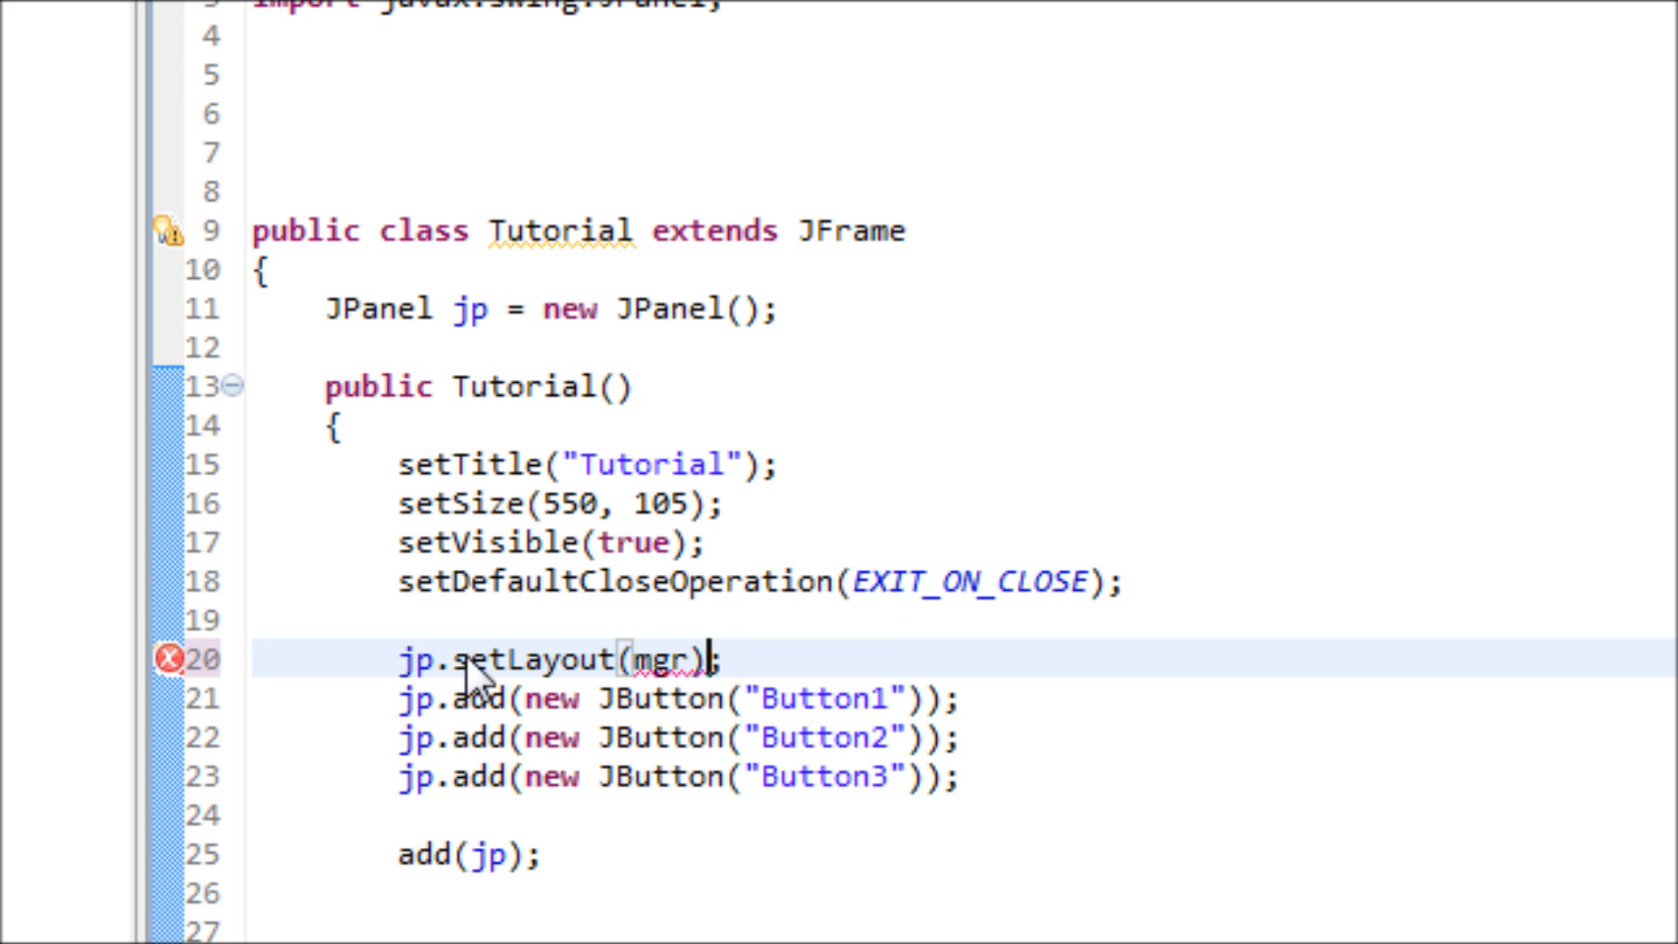
key("Backspace")
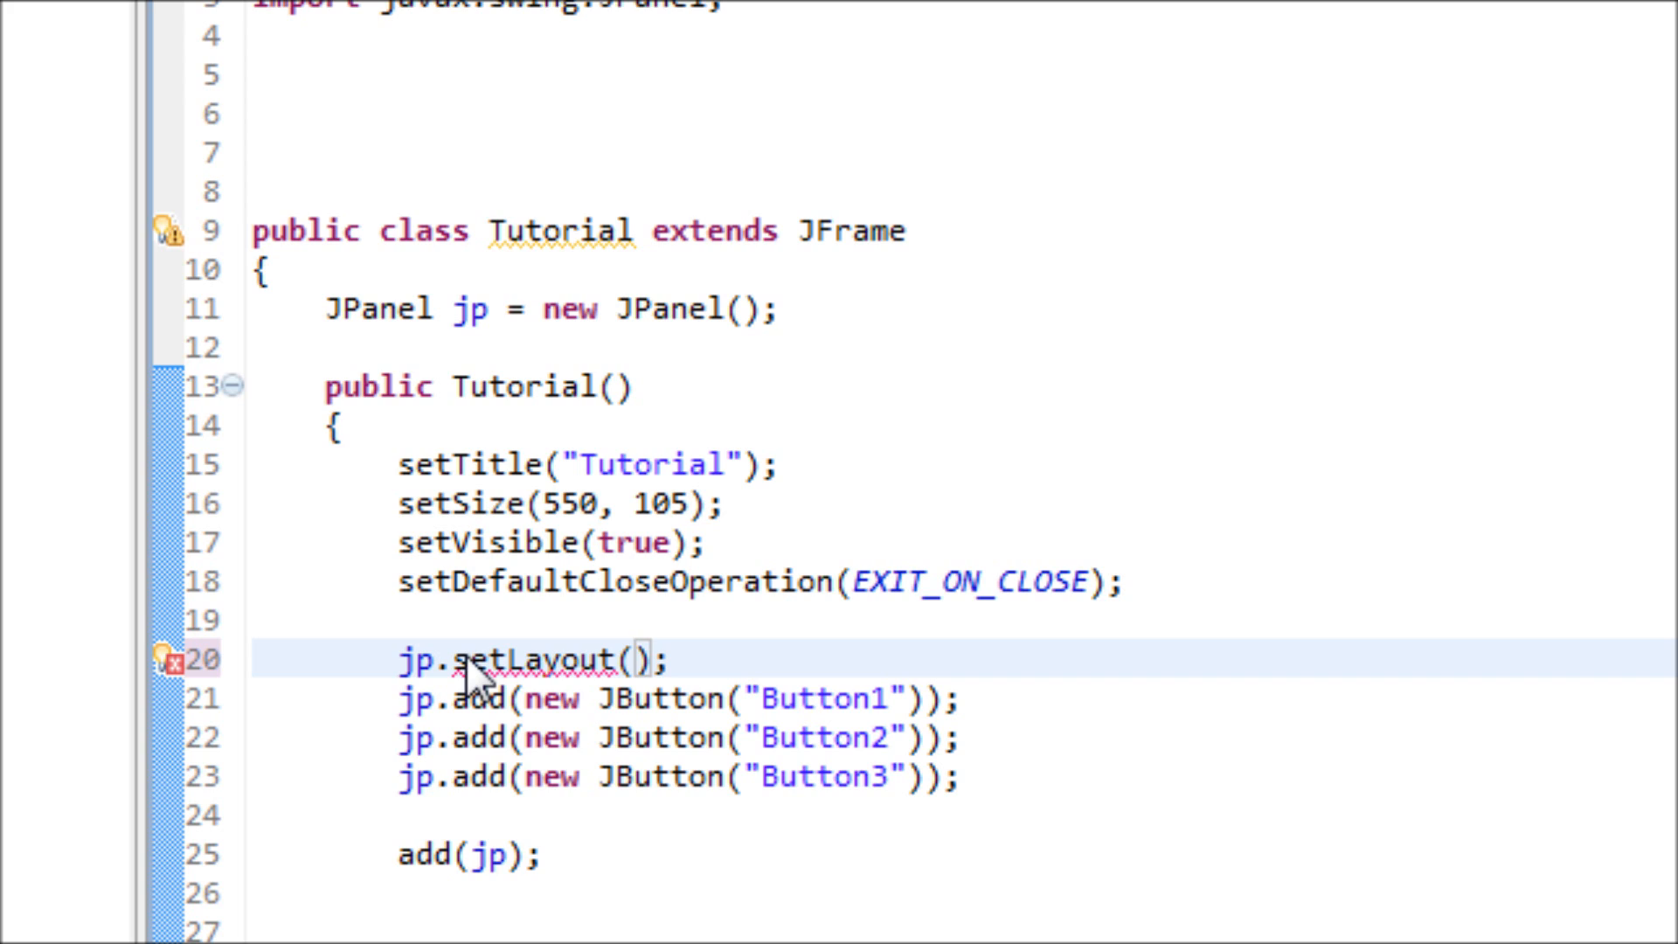
type("new")
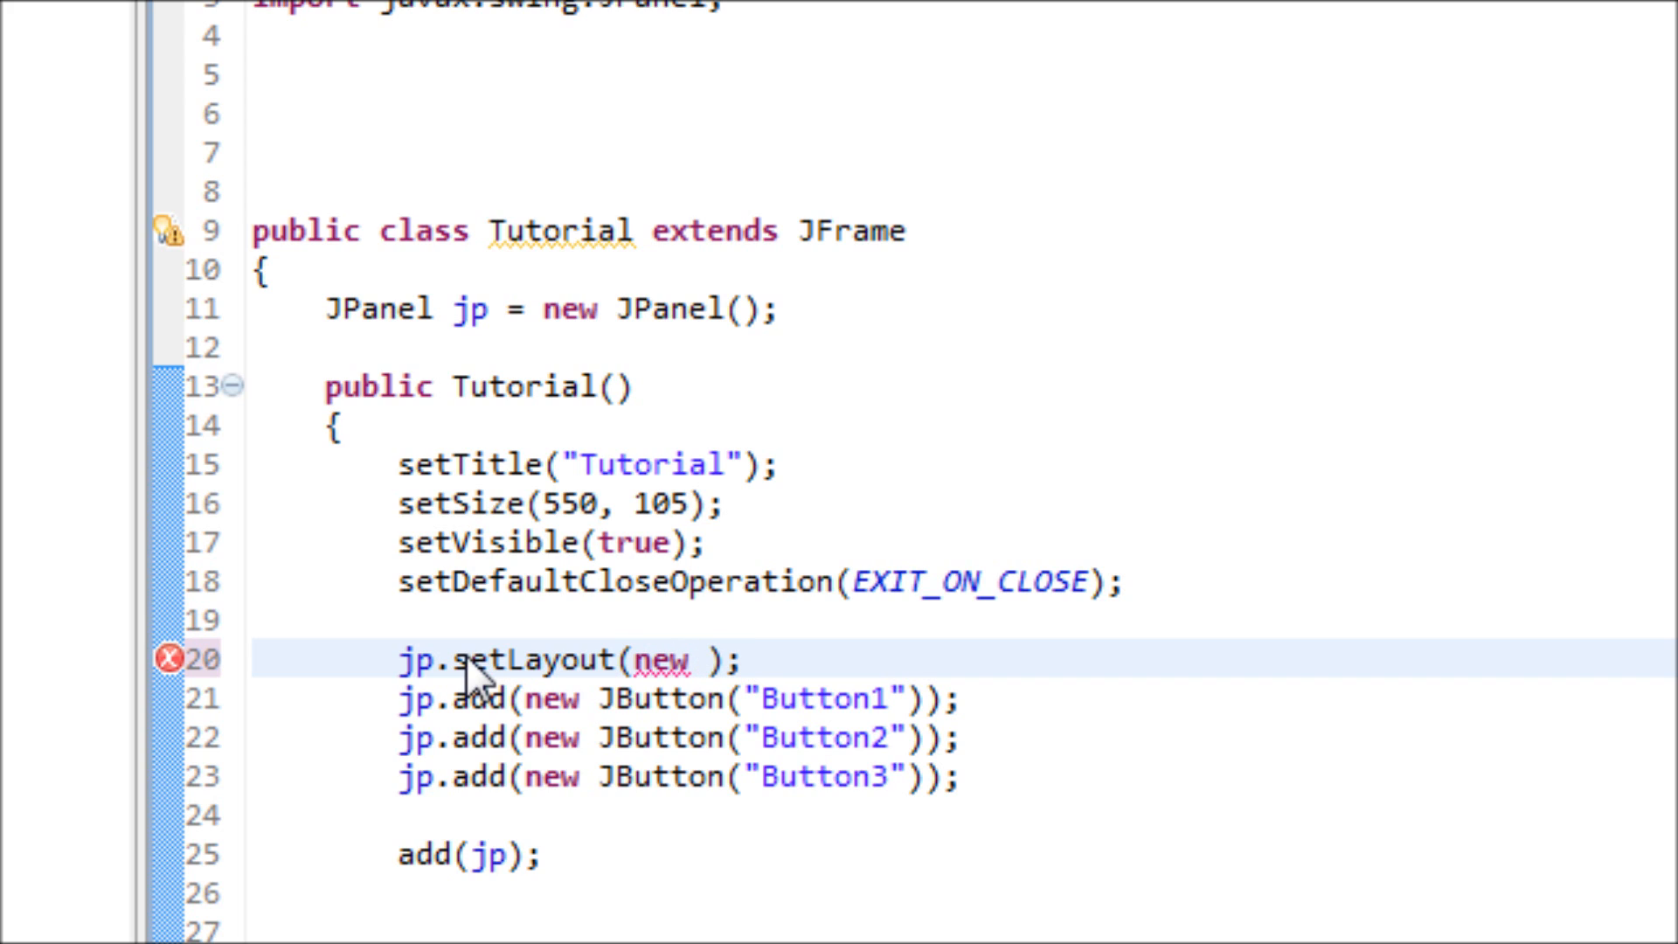
type("FlowLa")
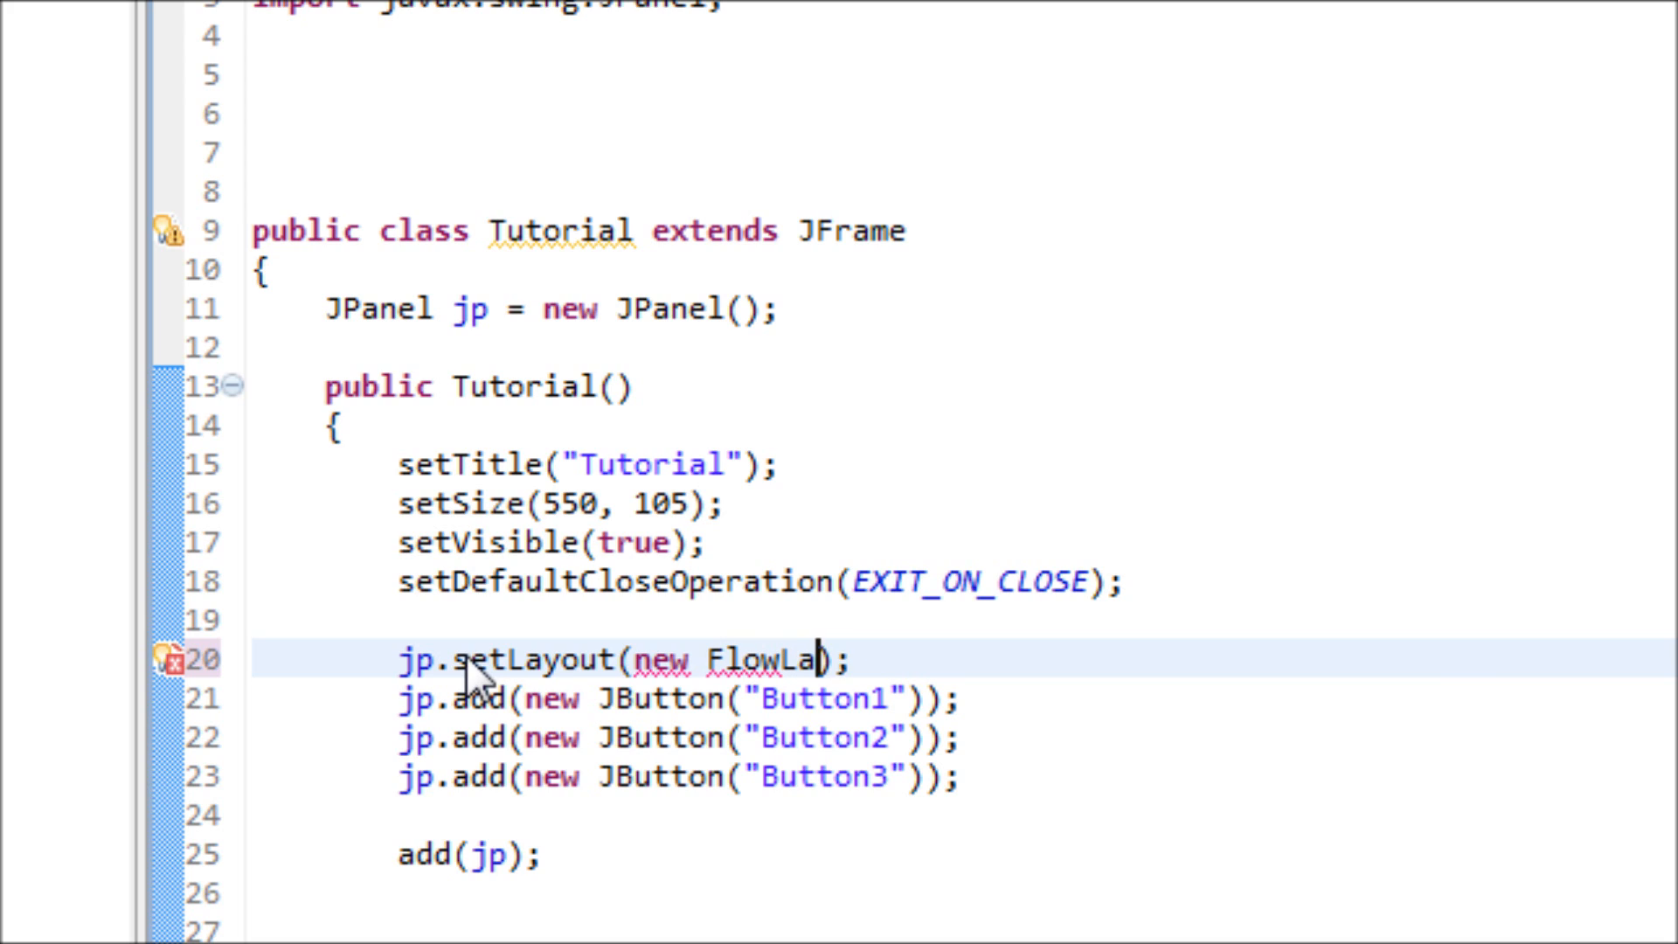
type("yout()")
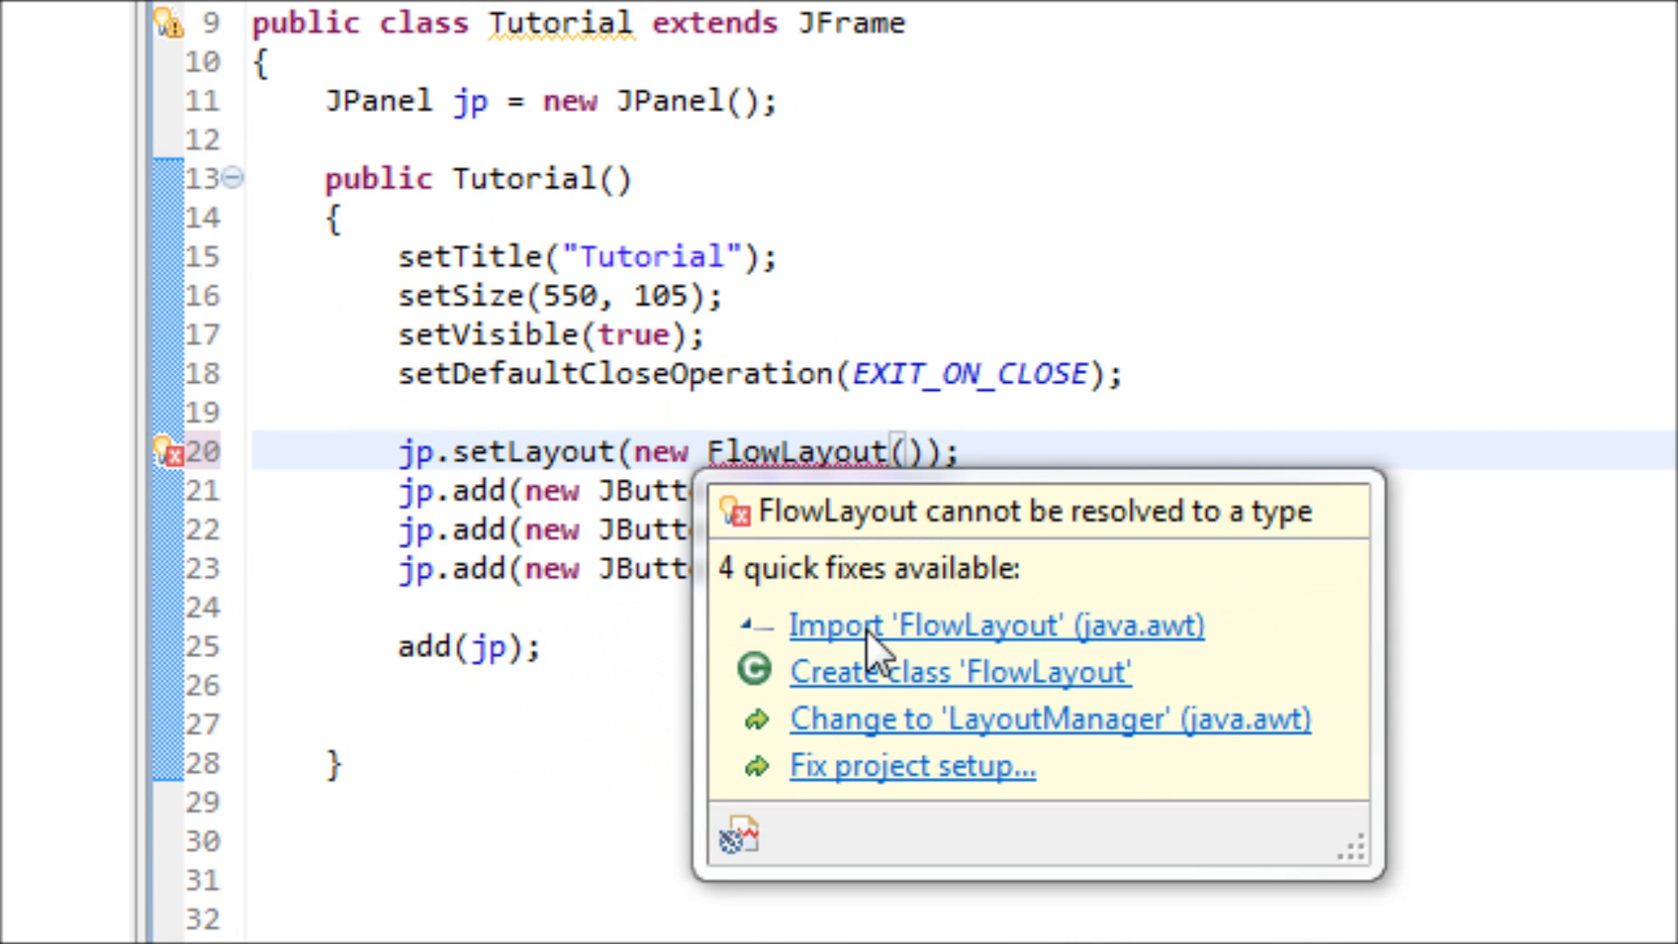
Import java.awt.FlowLayout via the quick fix to resolve the error
left_click(992, 625)
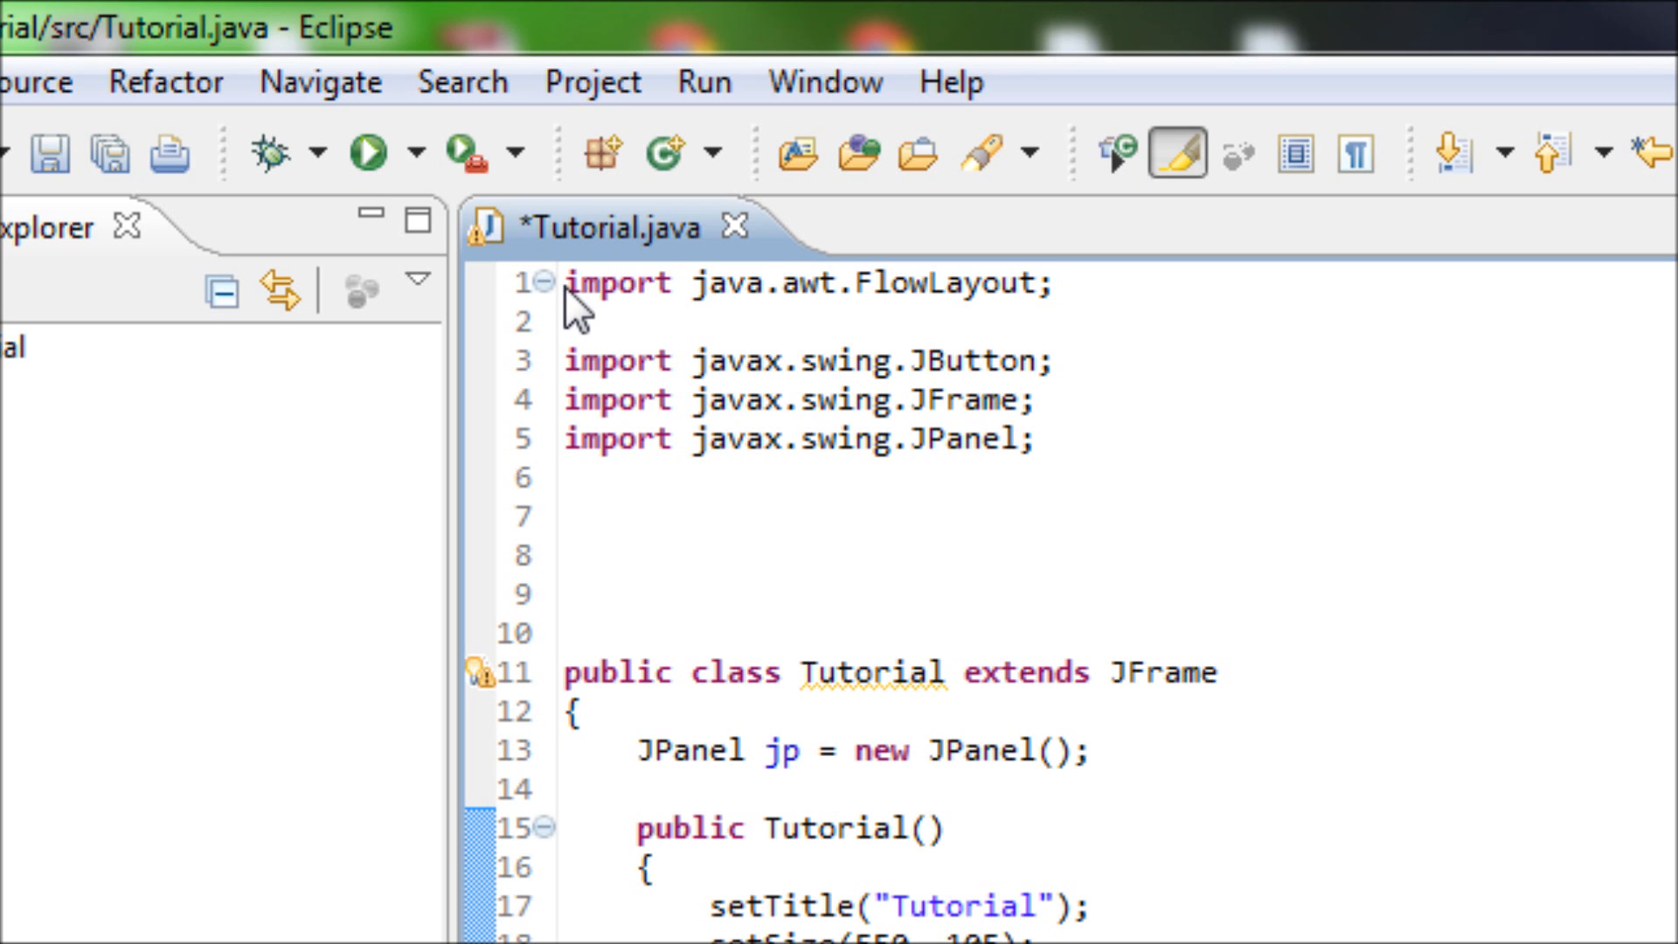
mouse_move(701, 321)
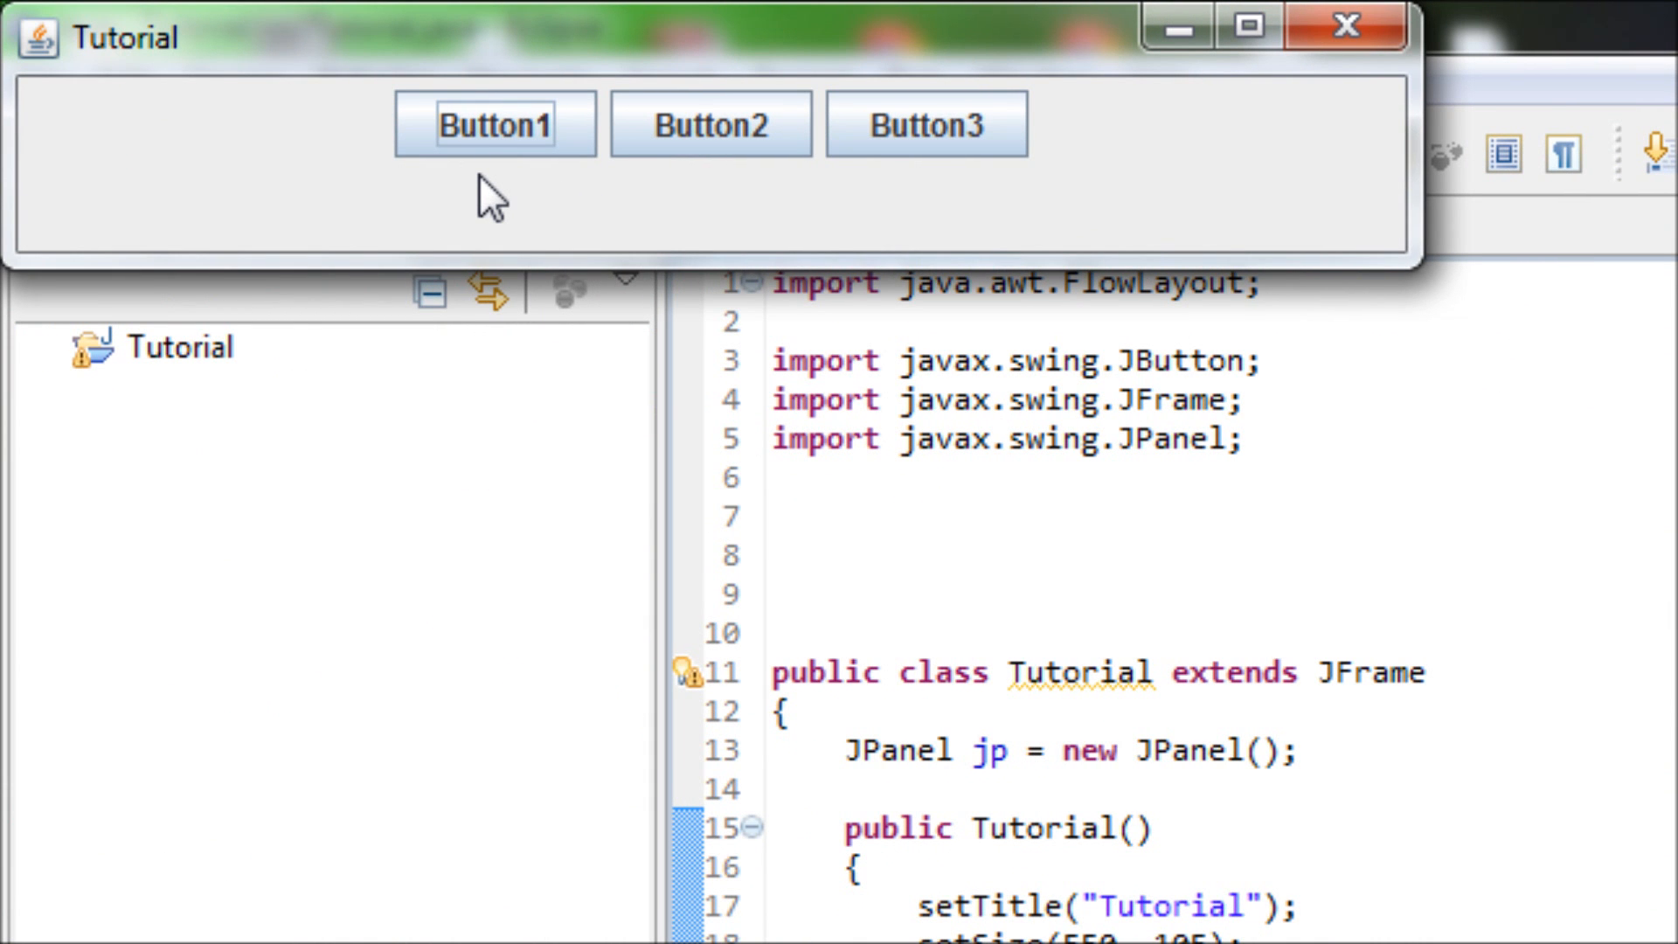
mouse_move(672, 199)
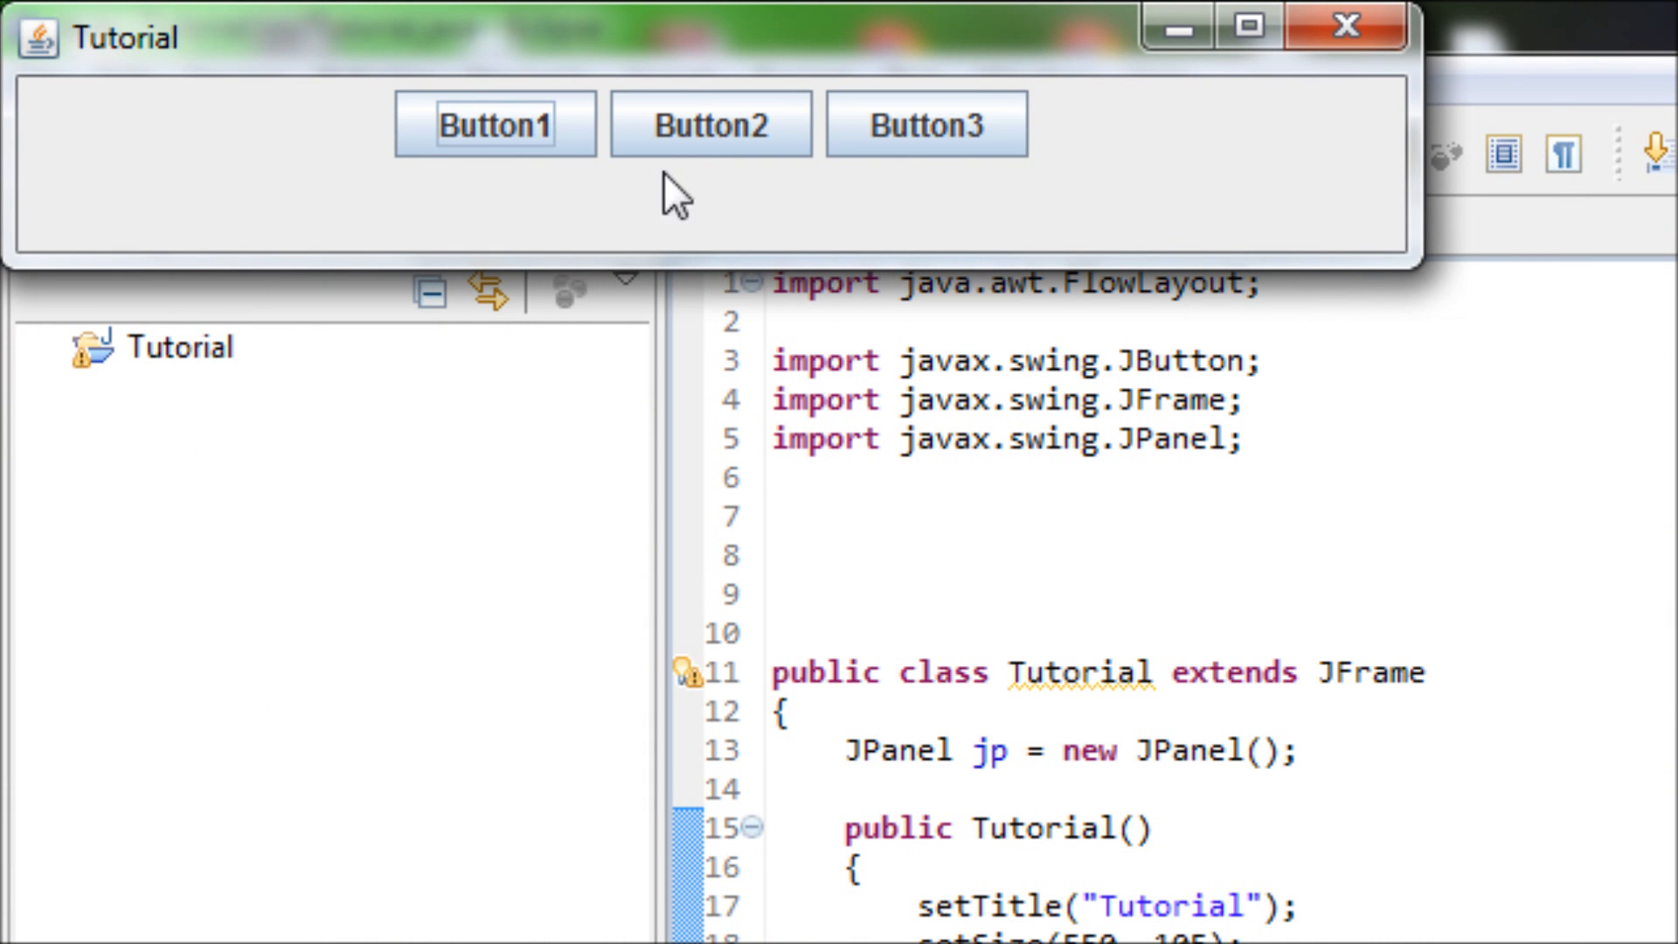
mouse_move(1059, 198)
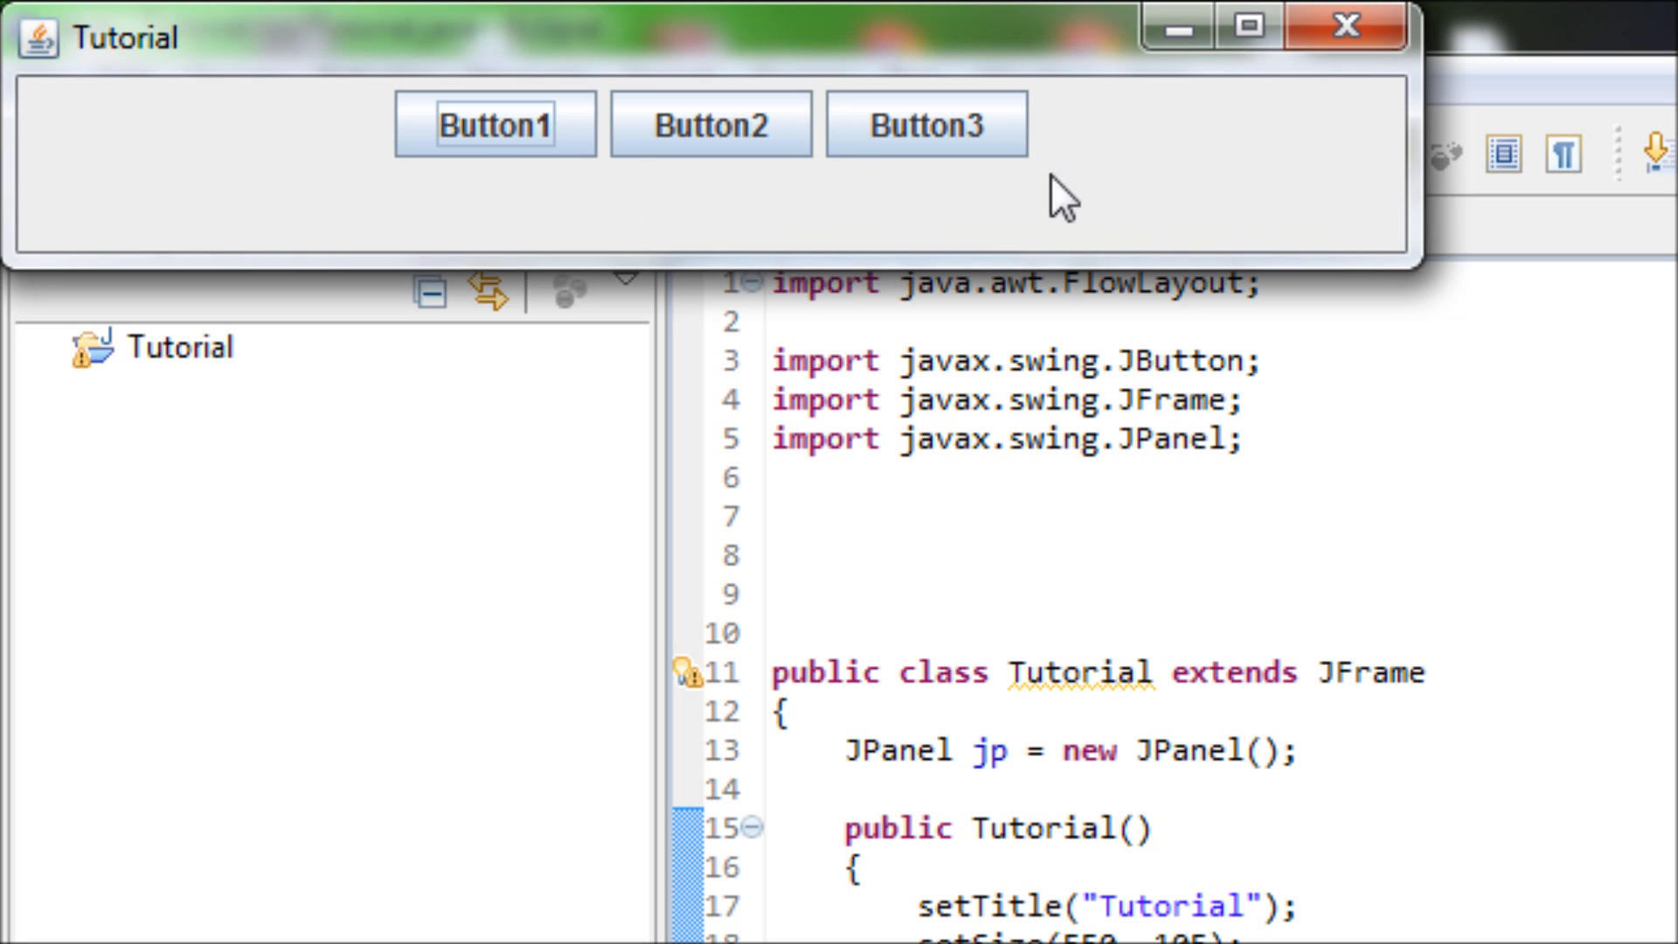
mouse_move(834, 244)
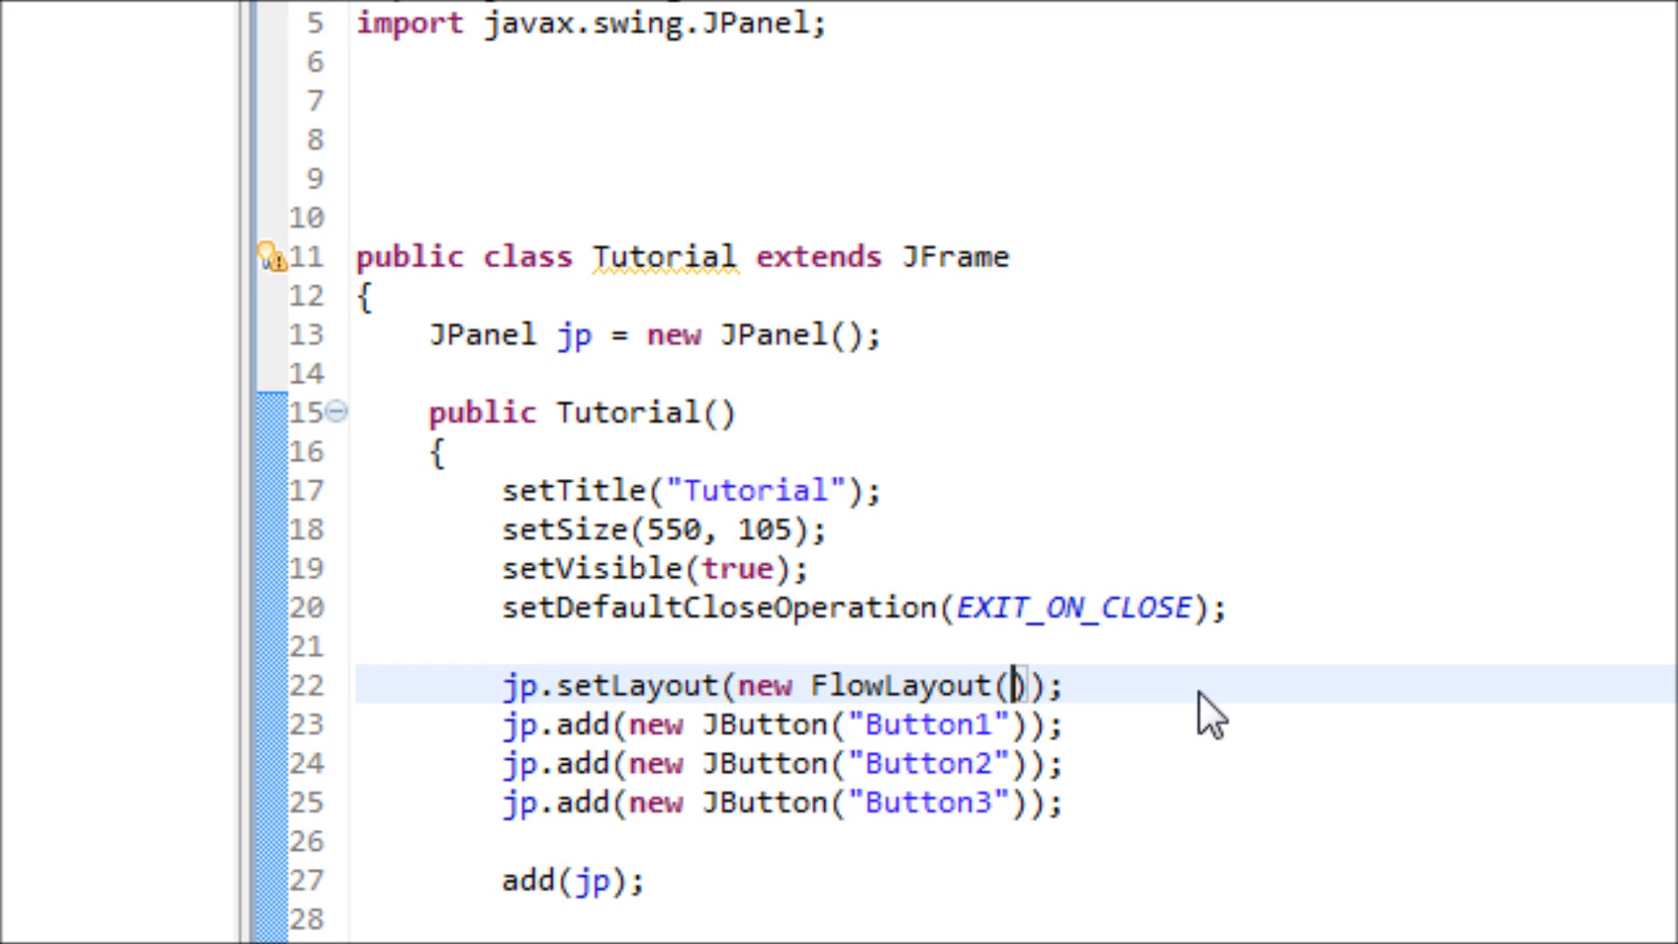
Pass alignment 2 to FlowLayout, then save and launch to see right-aligned buttons
type("2")
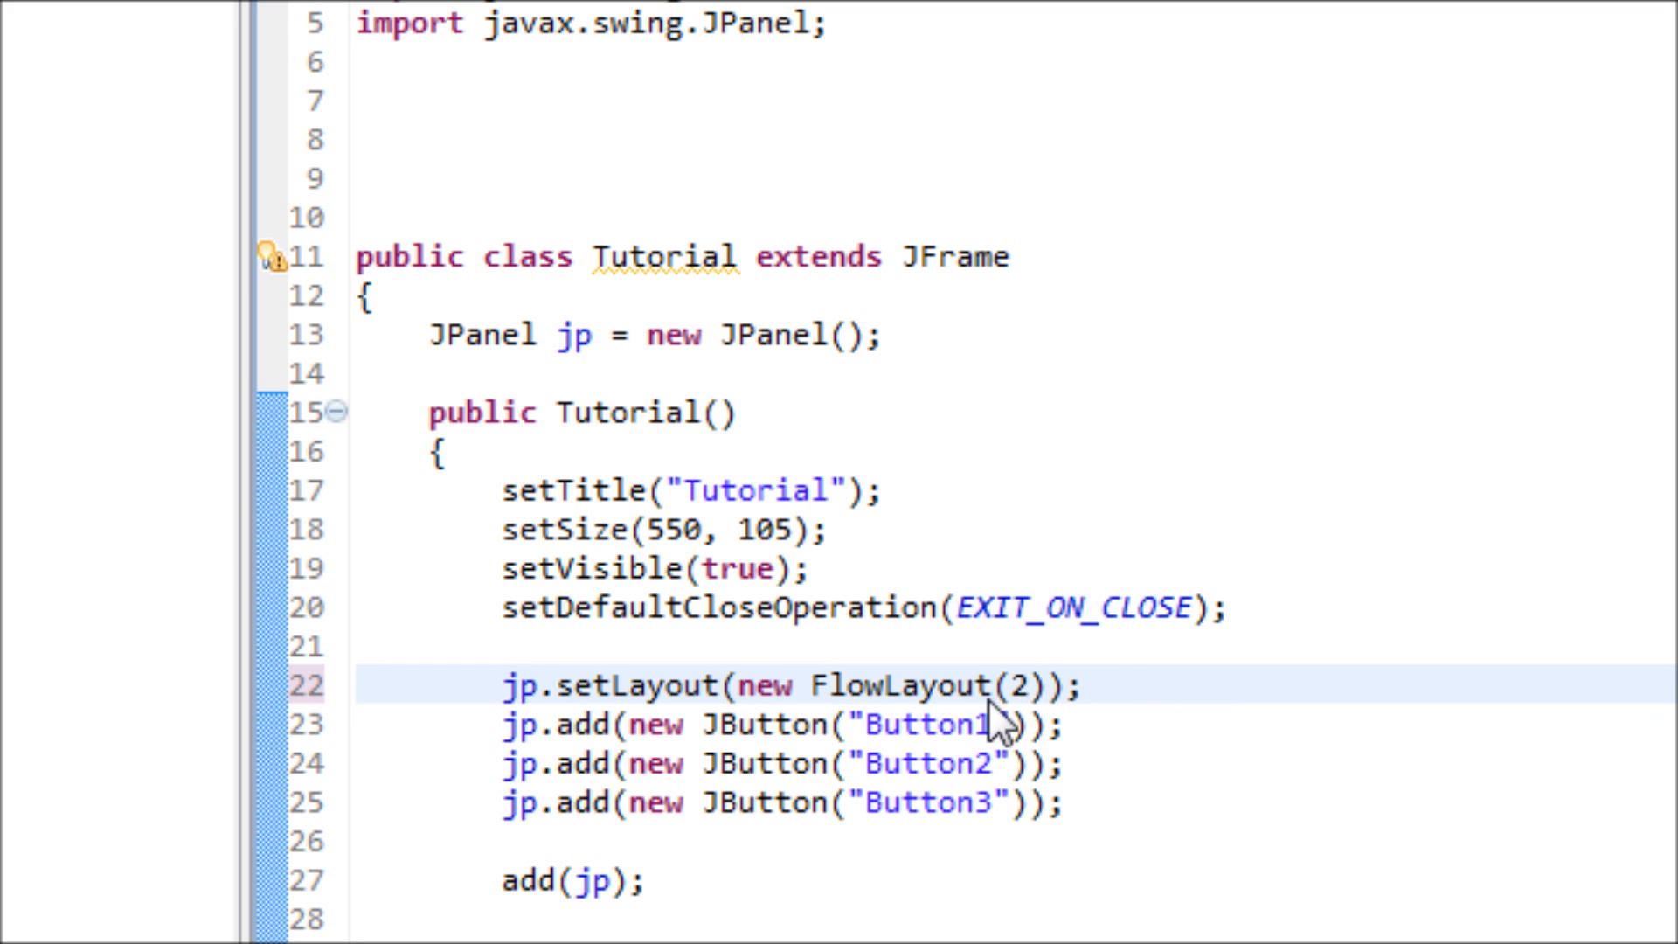
mouse_move(1009, 706)
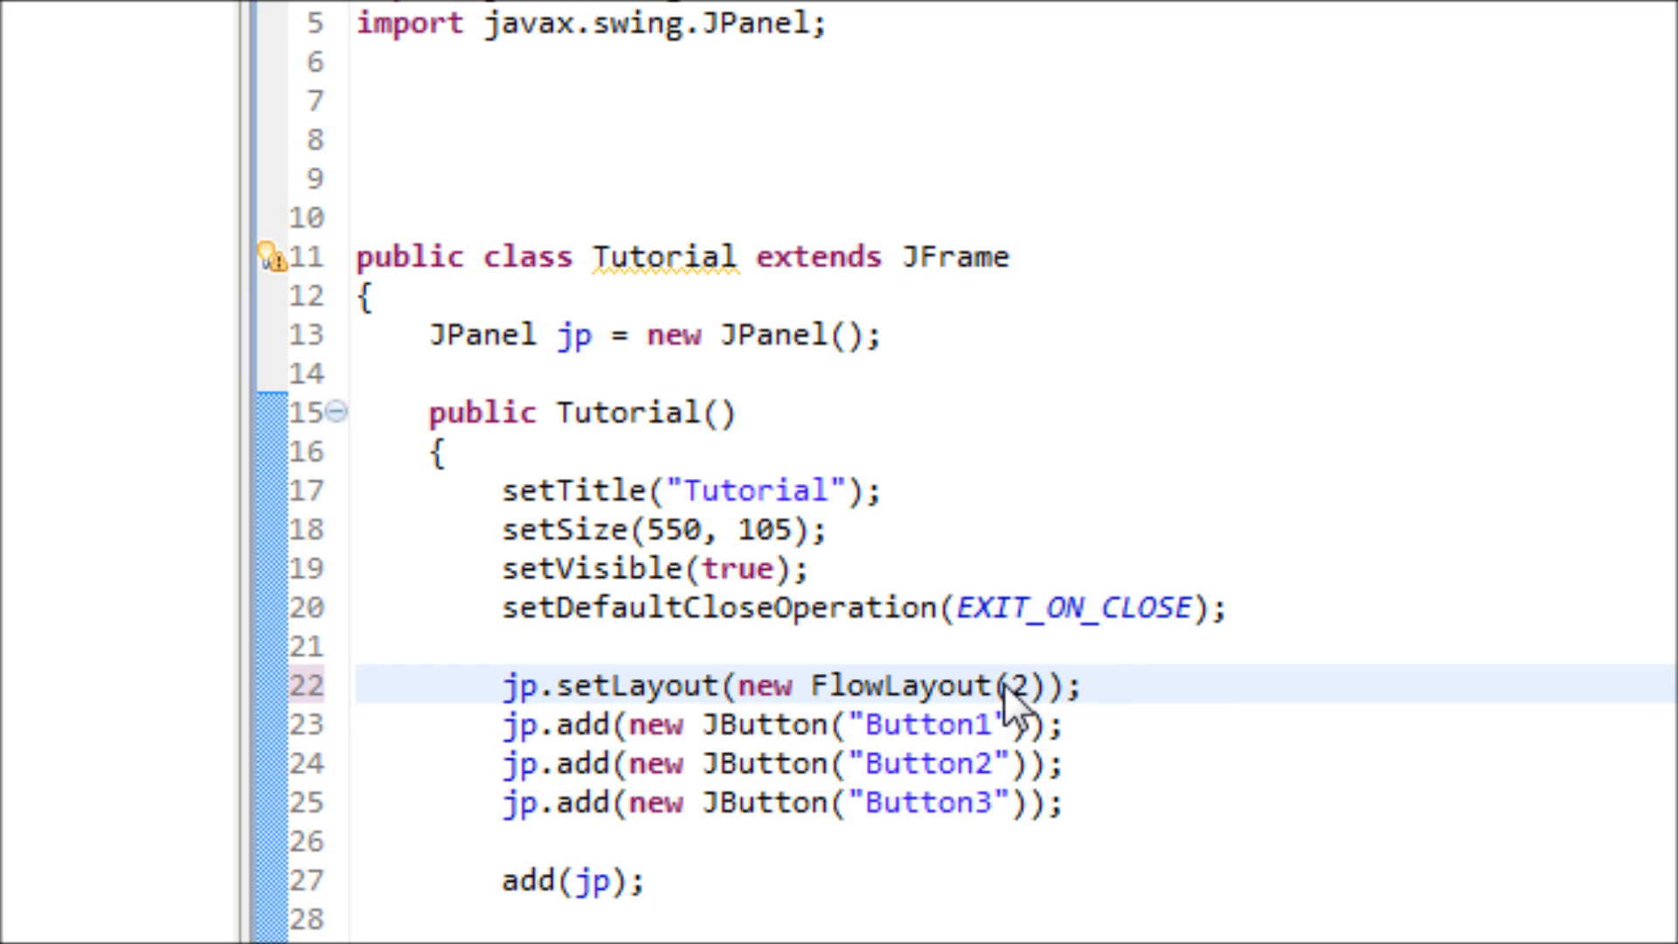
double_click(1013, 685)
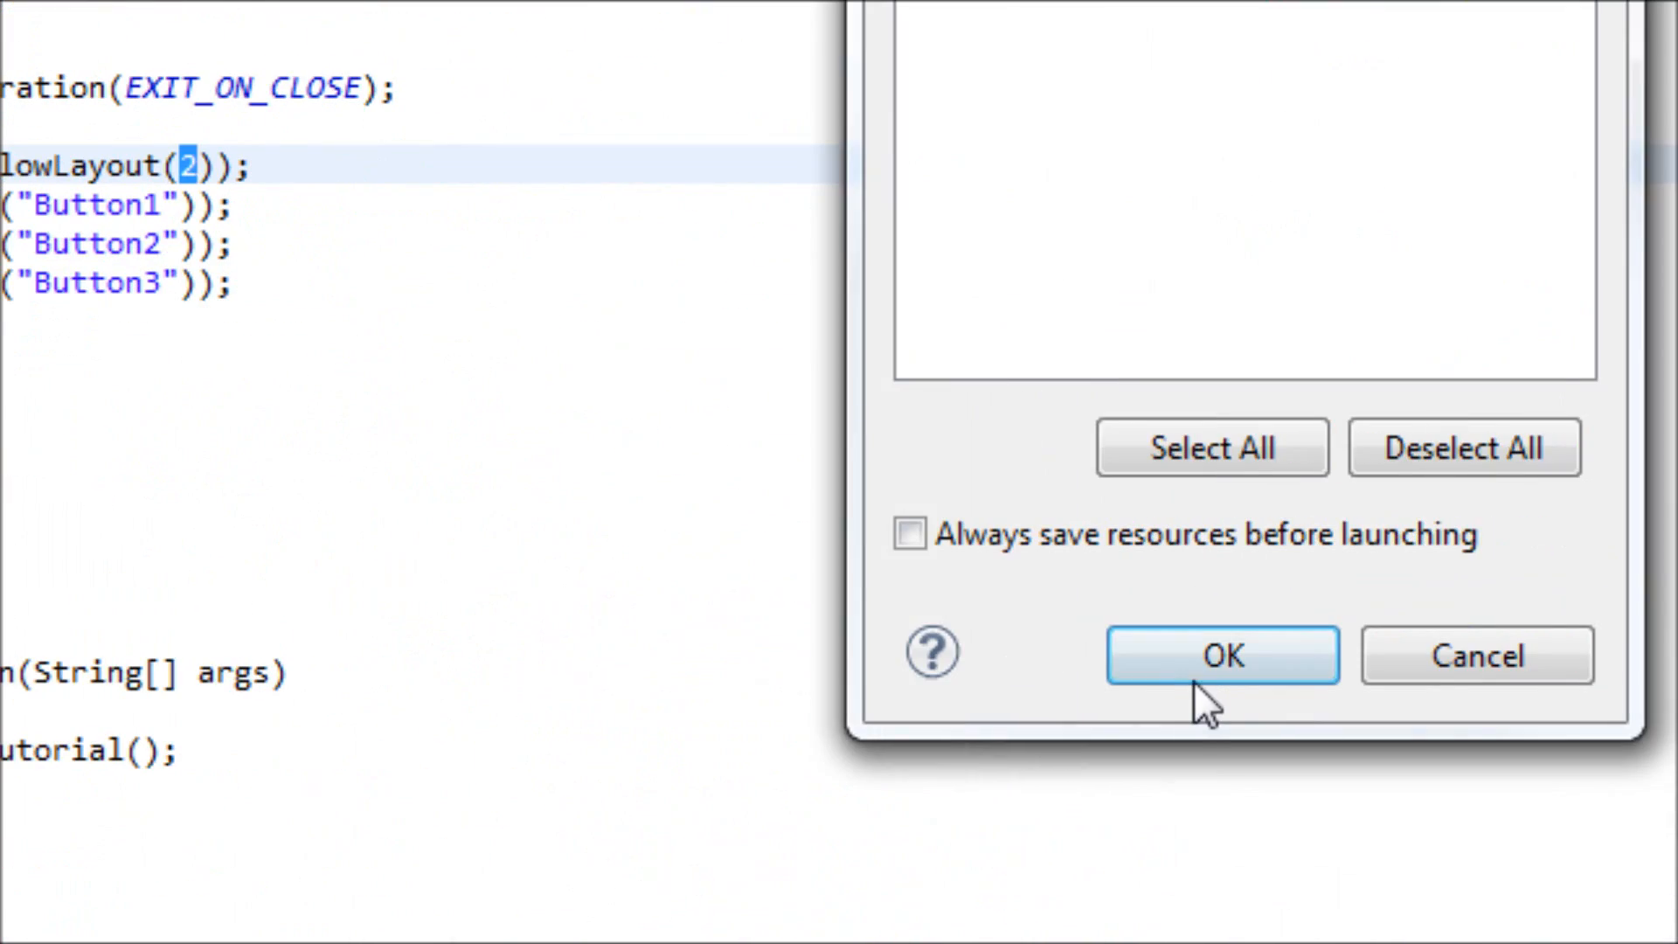
left_click(1221, 653)
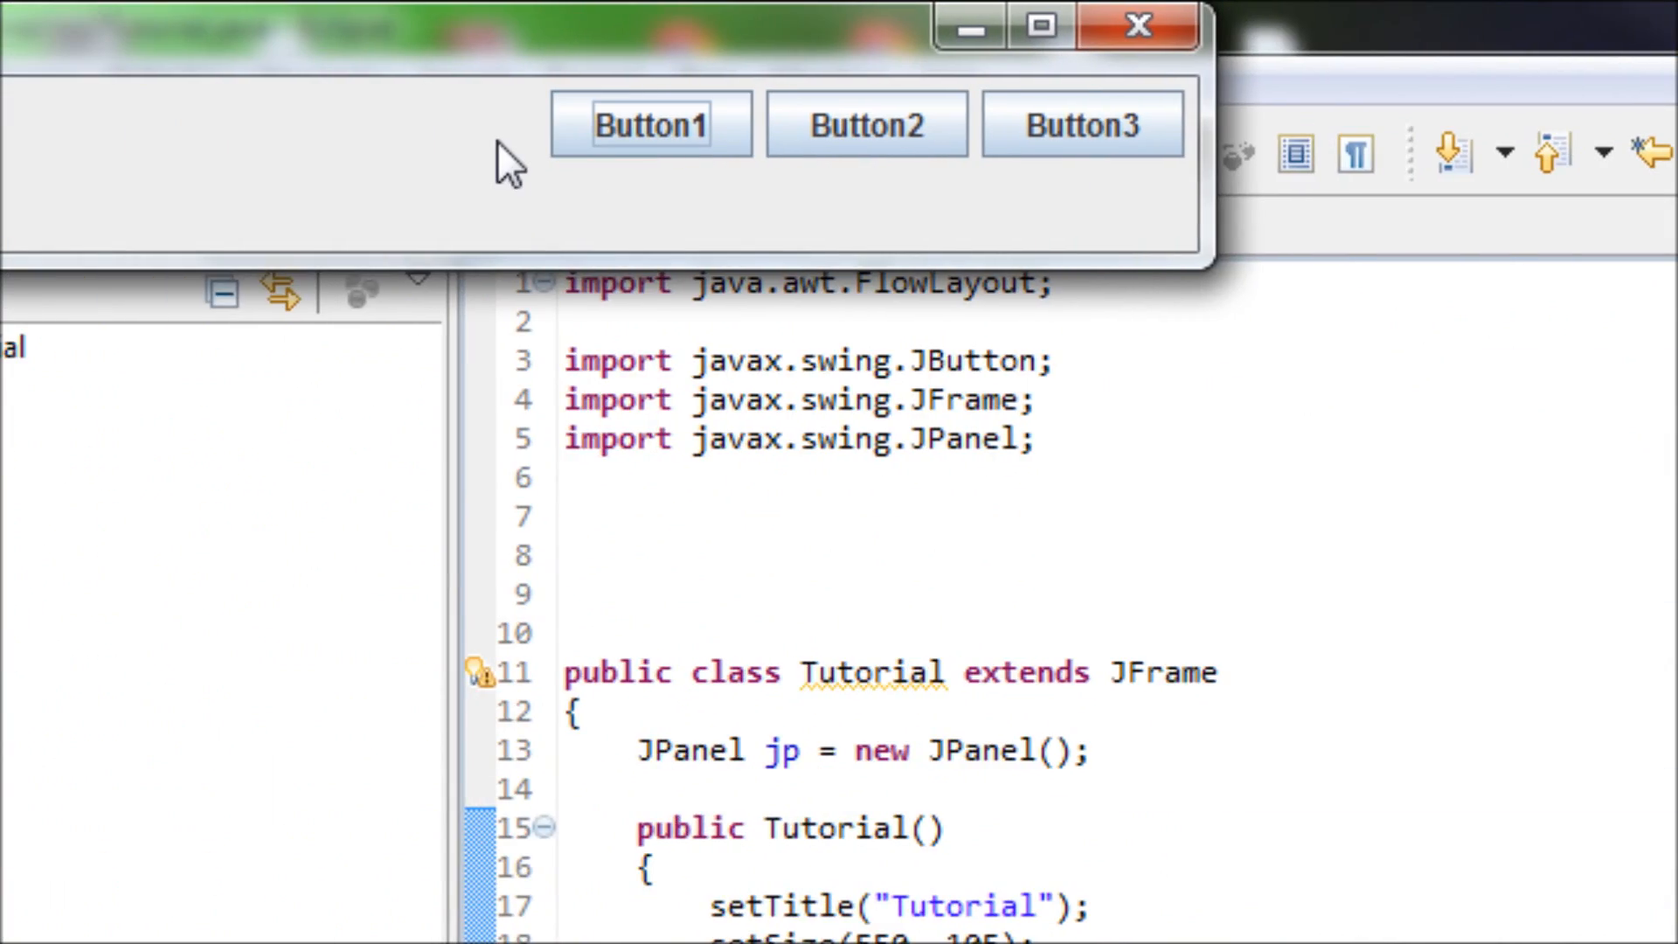
mouse_move(701, 203)
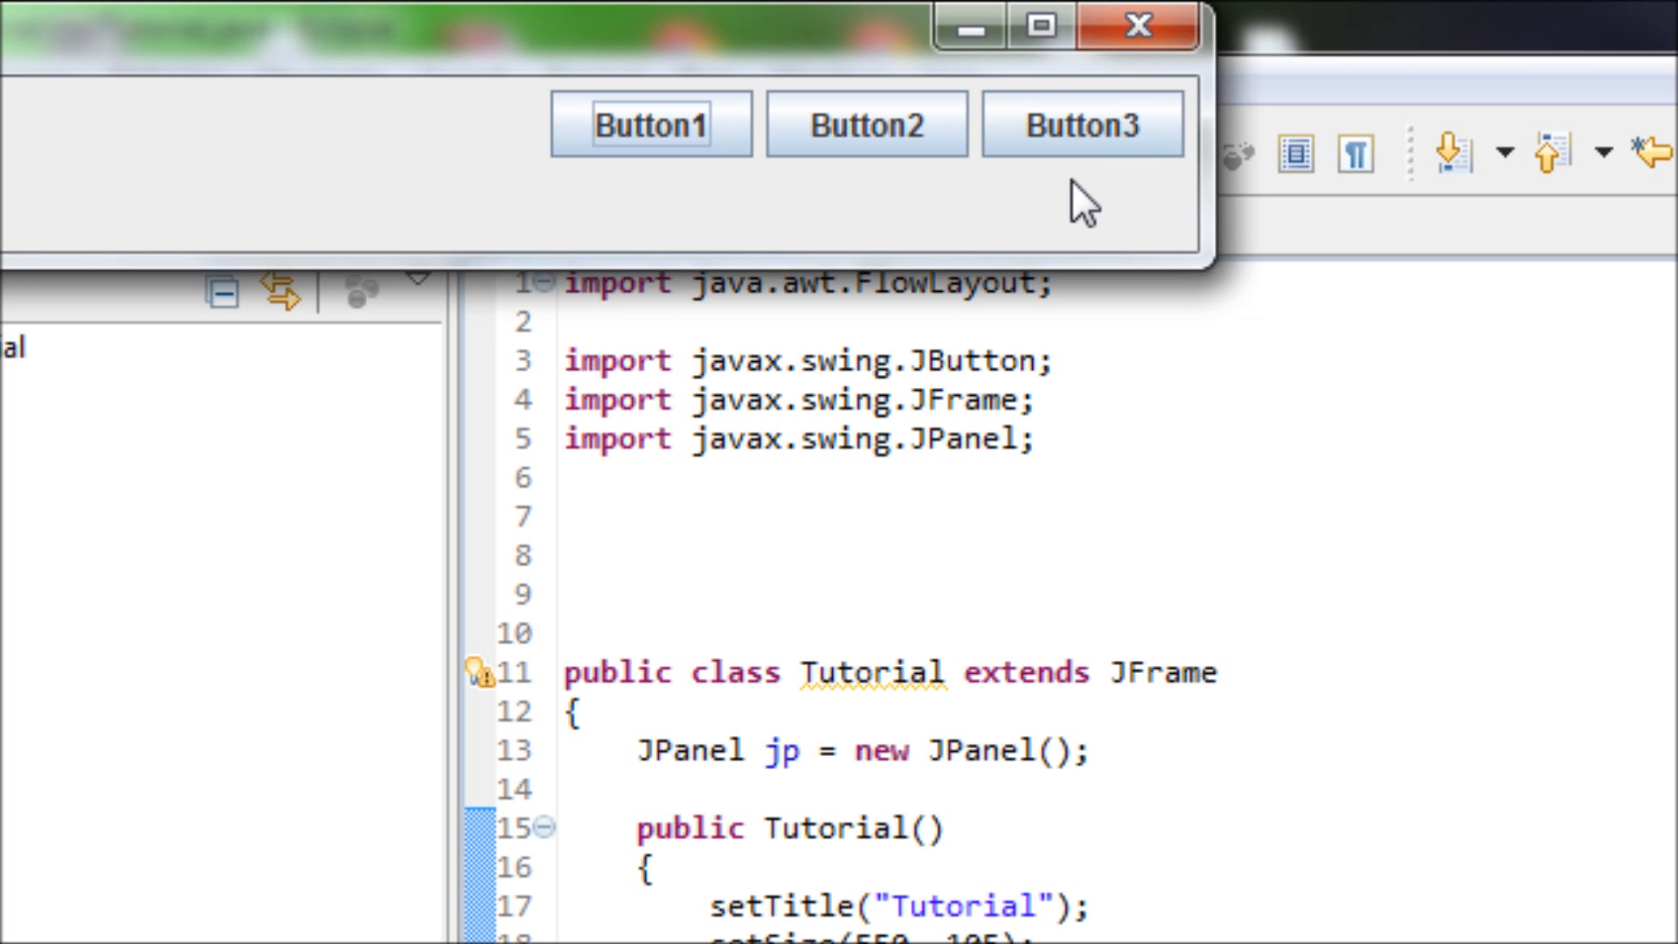
mouse_move(1025, 203)
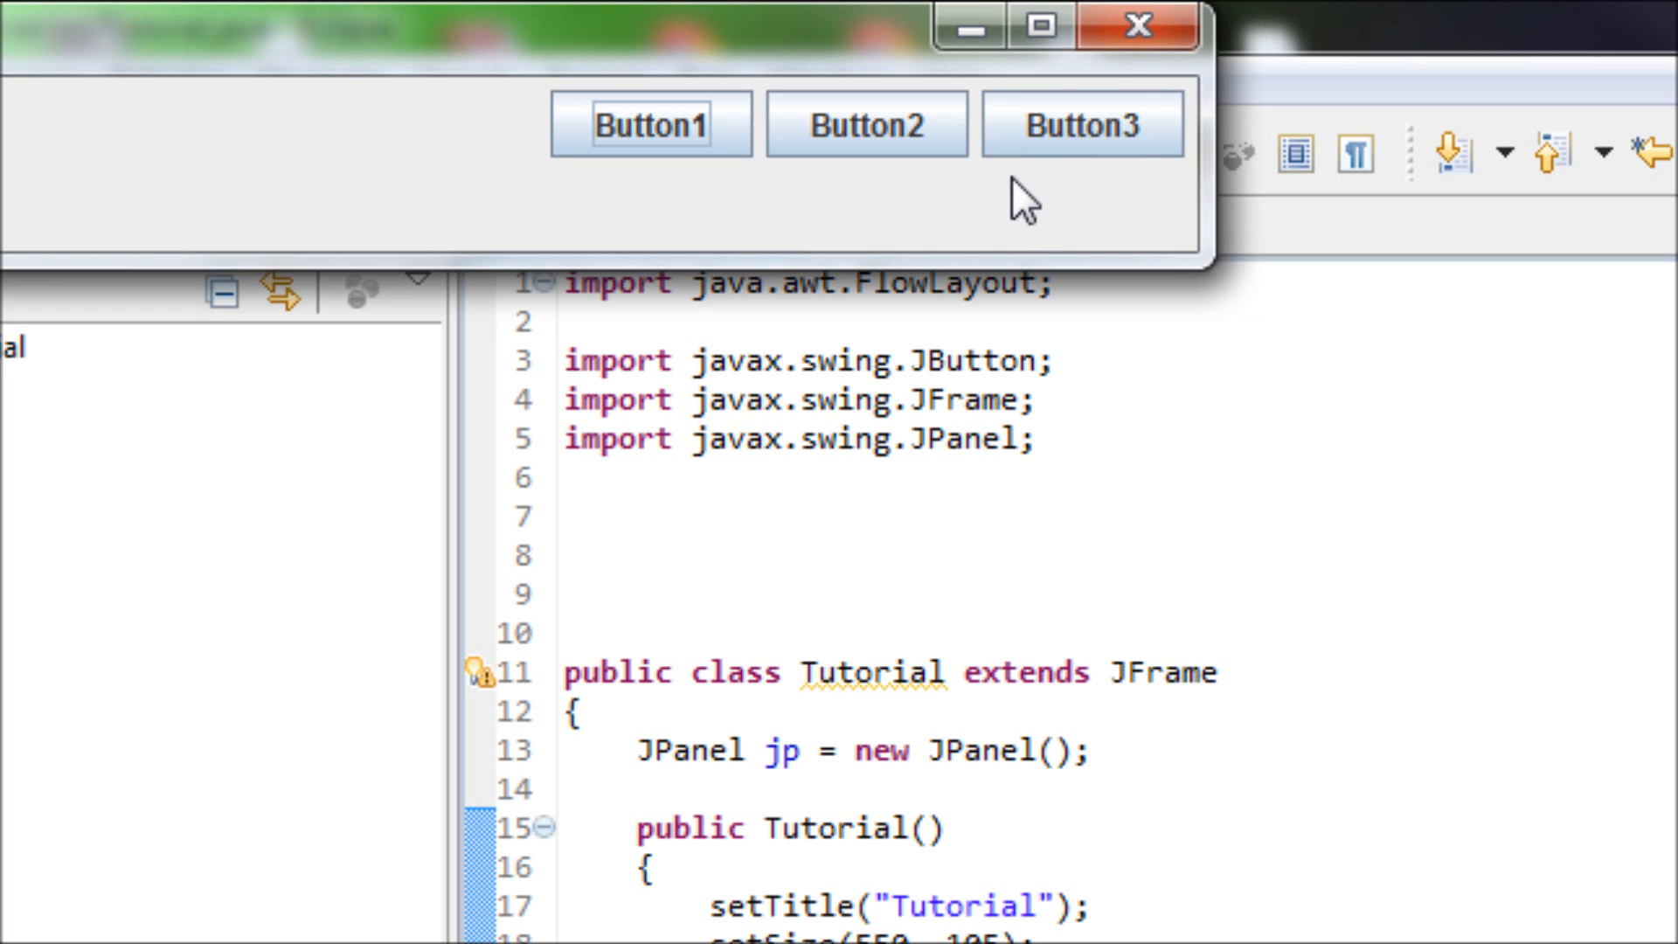
mouse_move(697, 218)
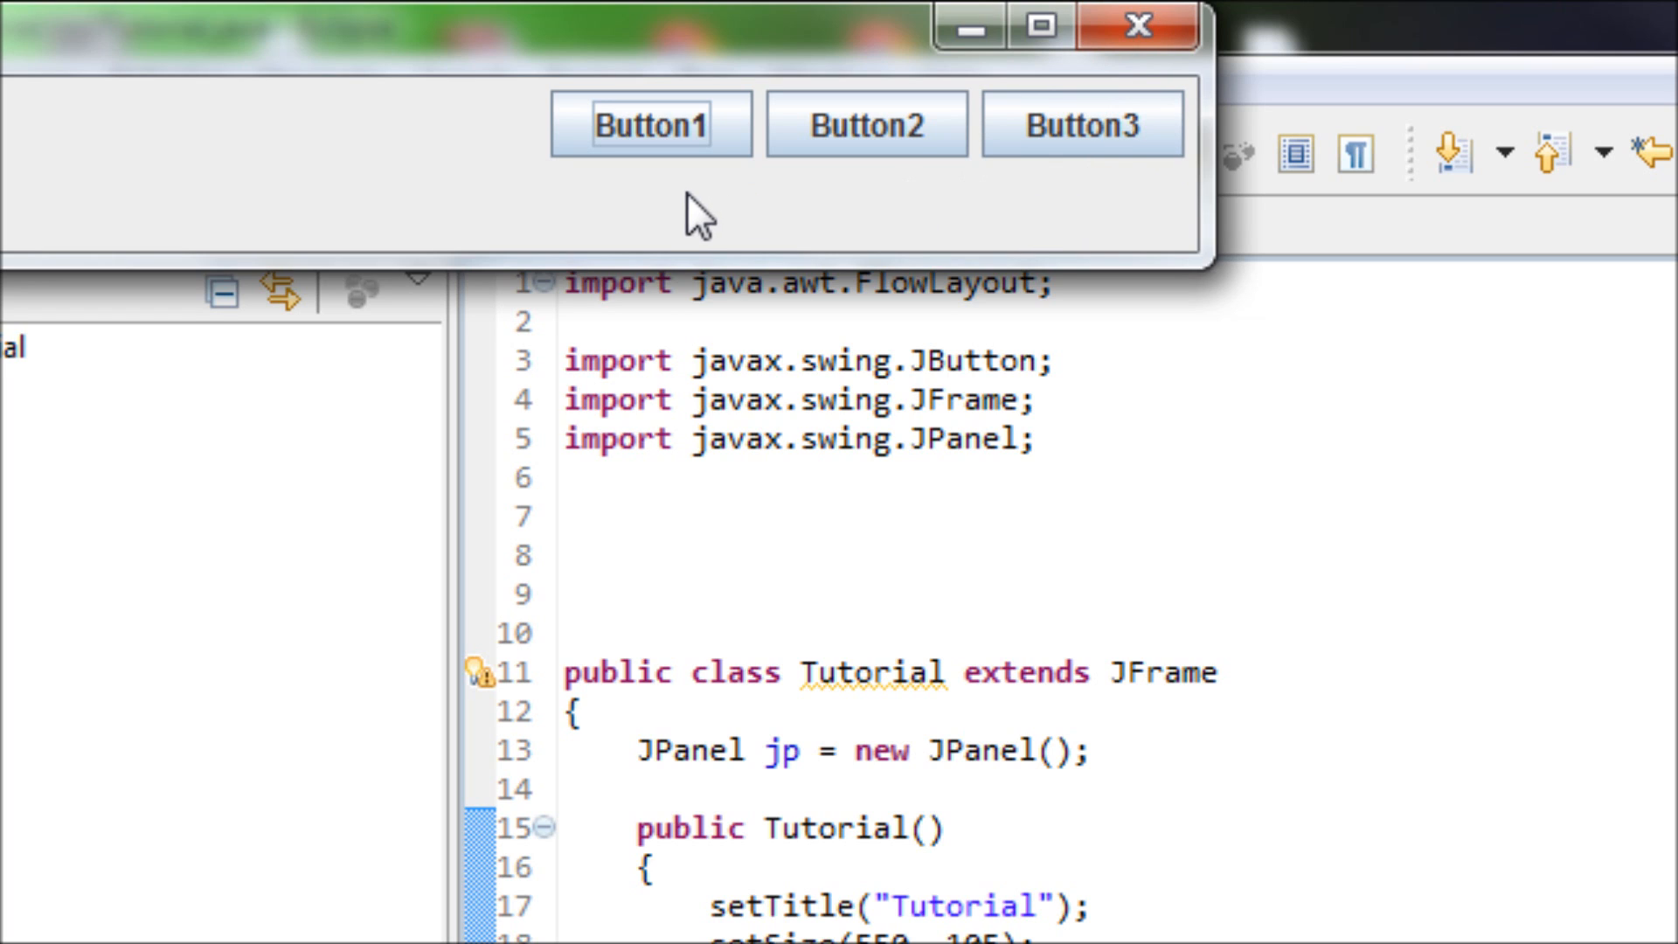
mouse_move(1137, 25)
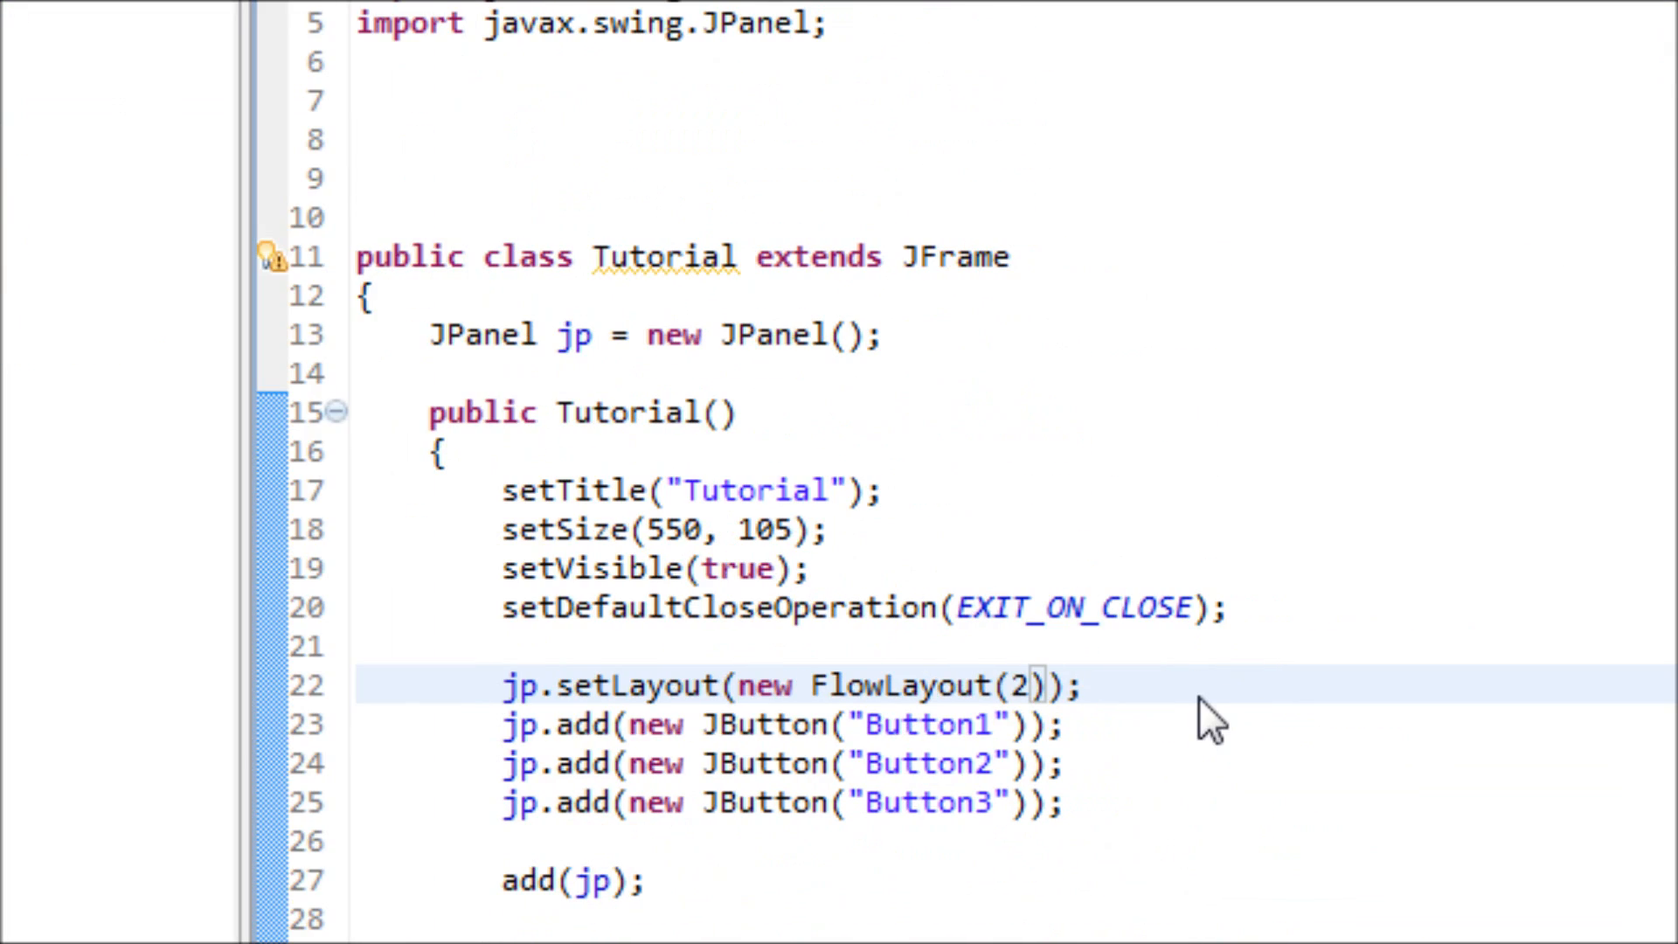
Edit the FlowLayout arguments to 1, 100, 100 for 100-pixel horizontal and vertical gaps
type("-")
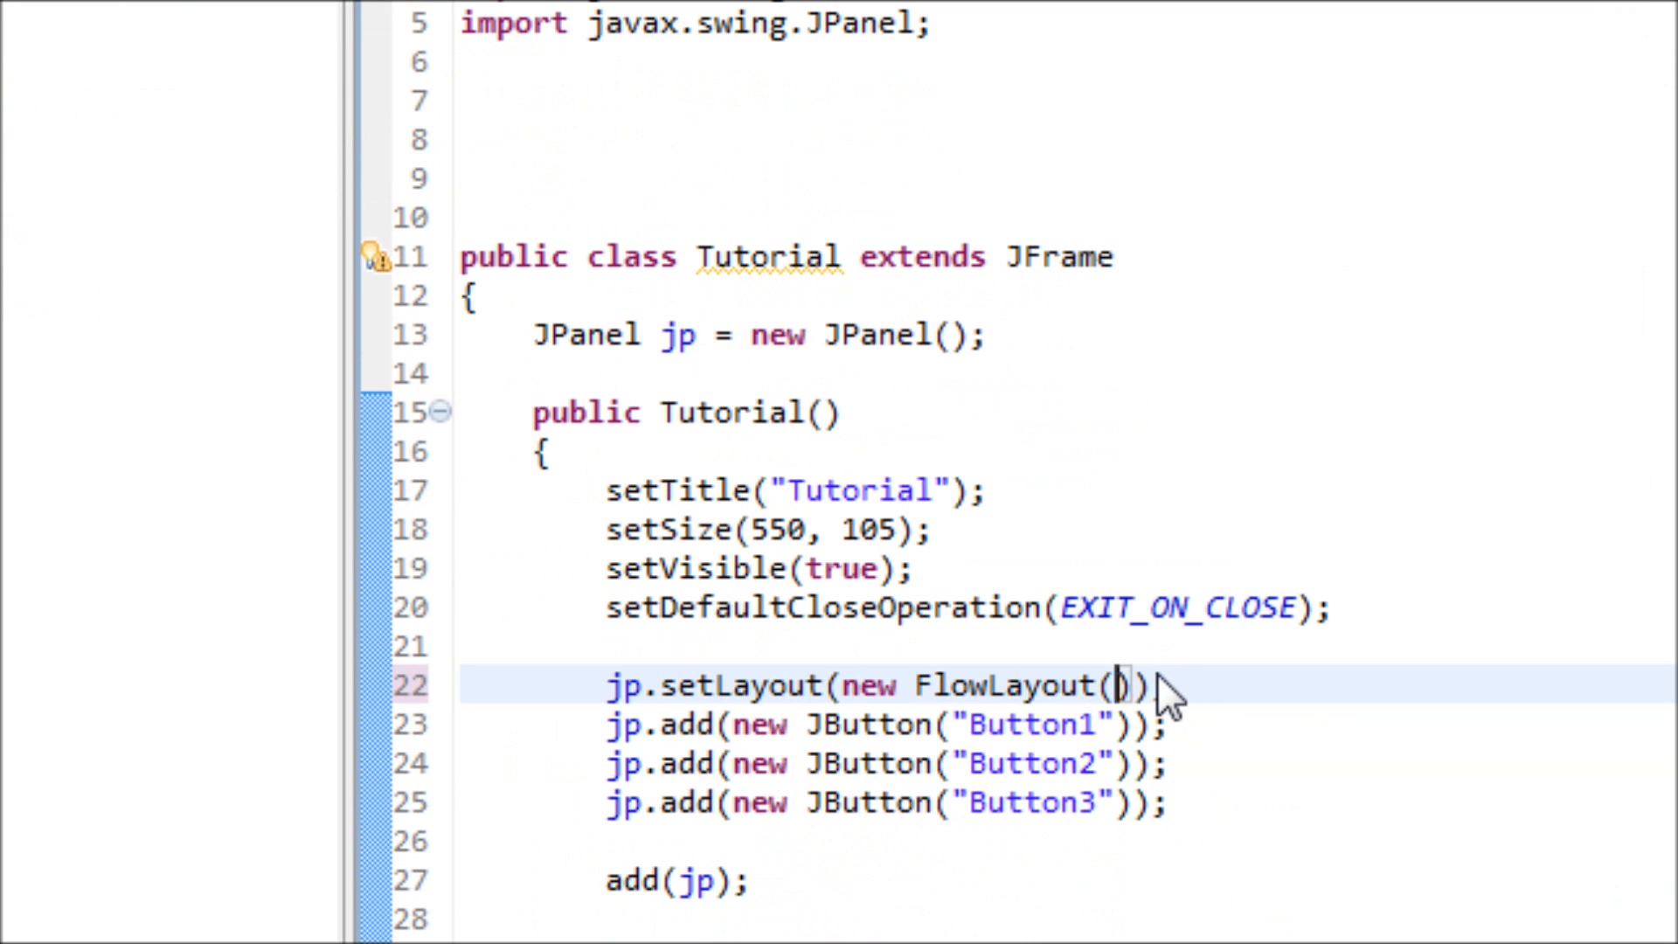
type("1,")
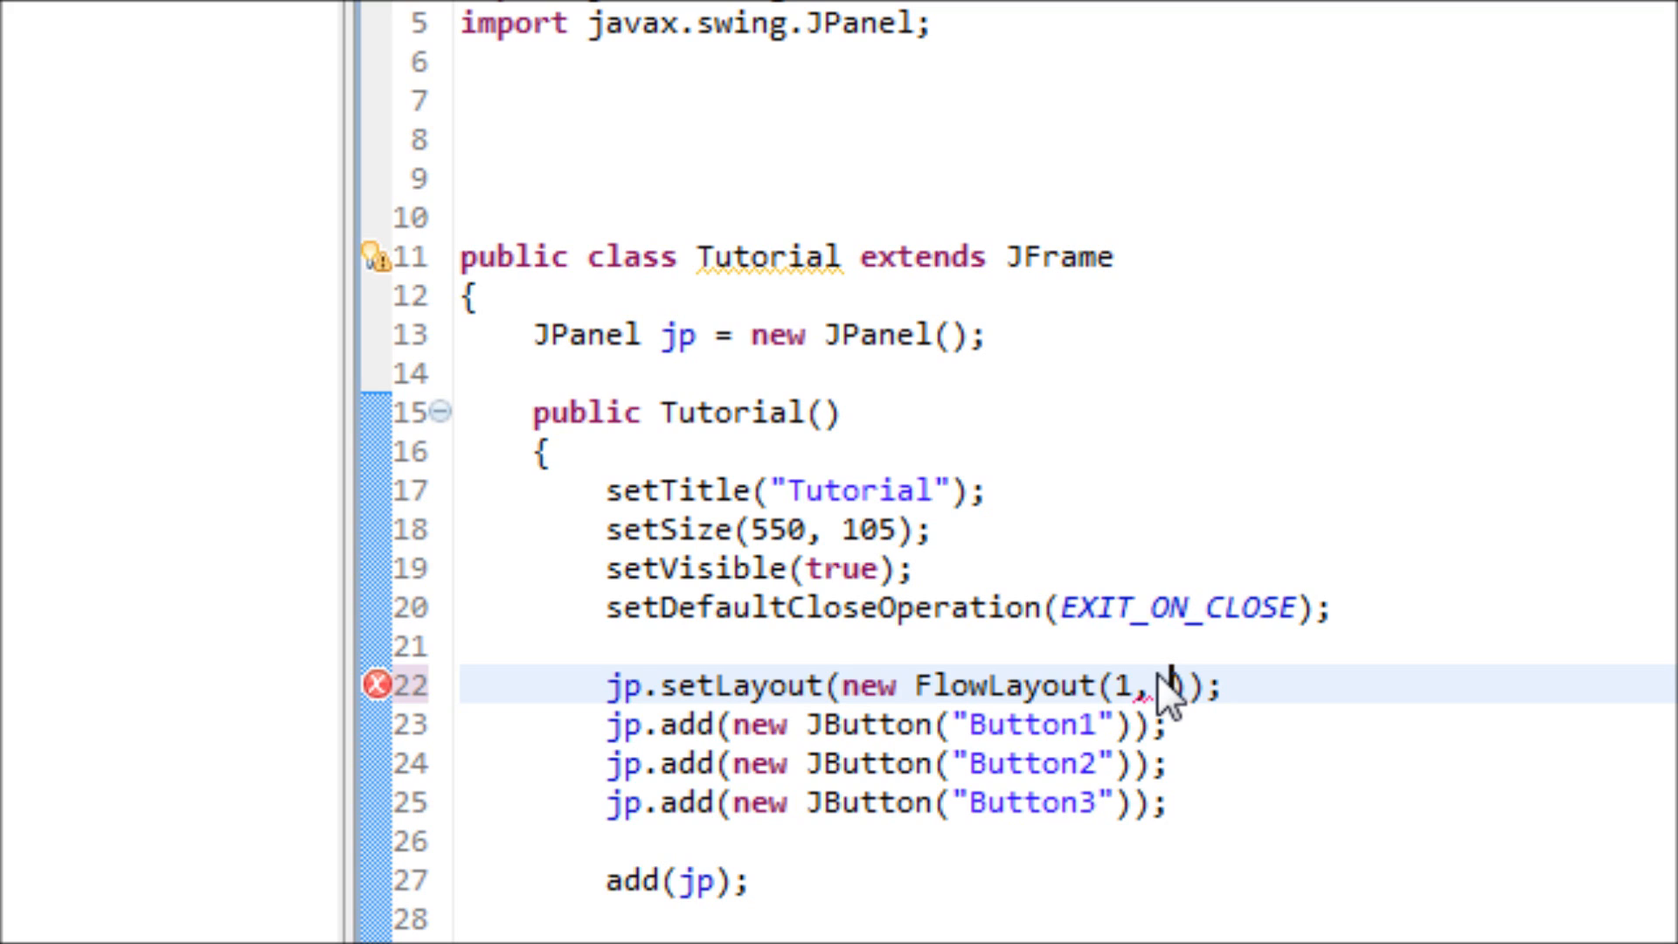
type("5,")
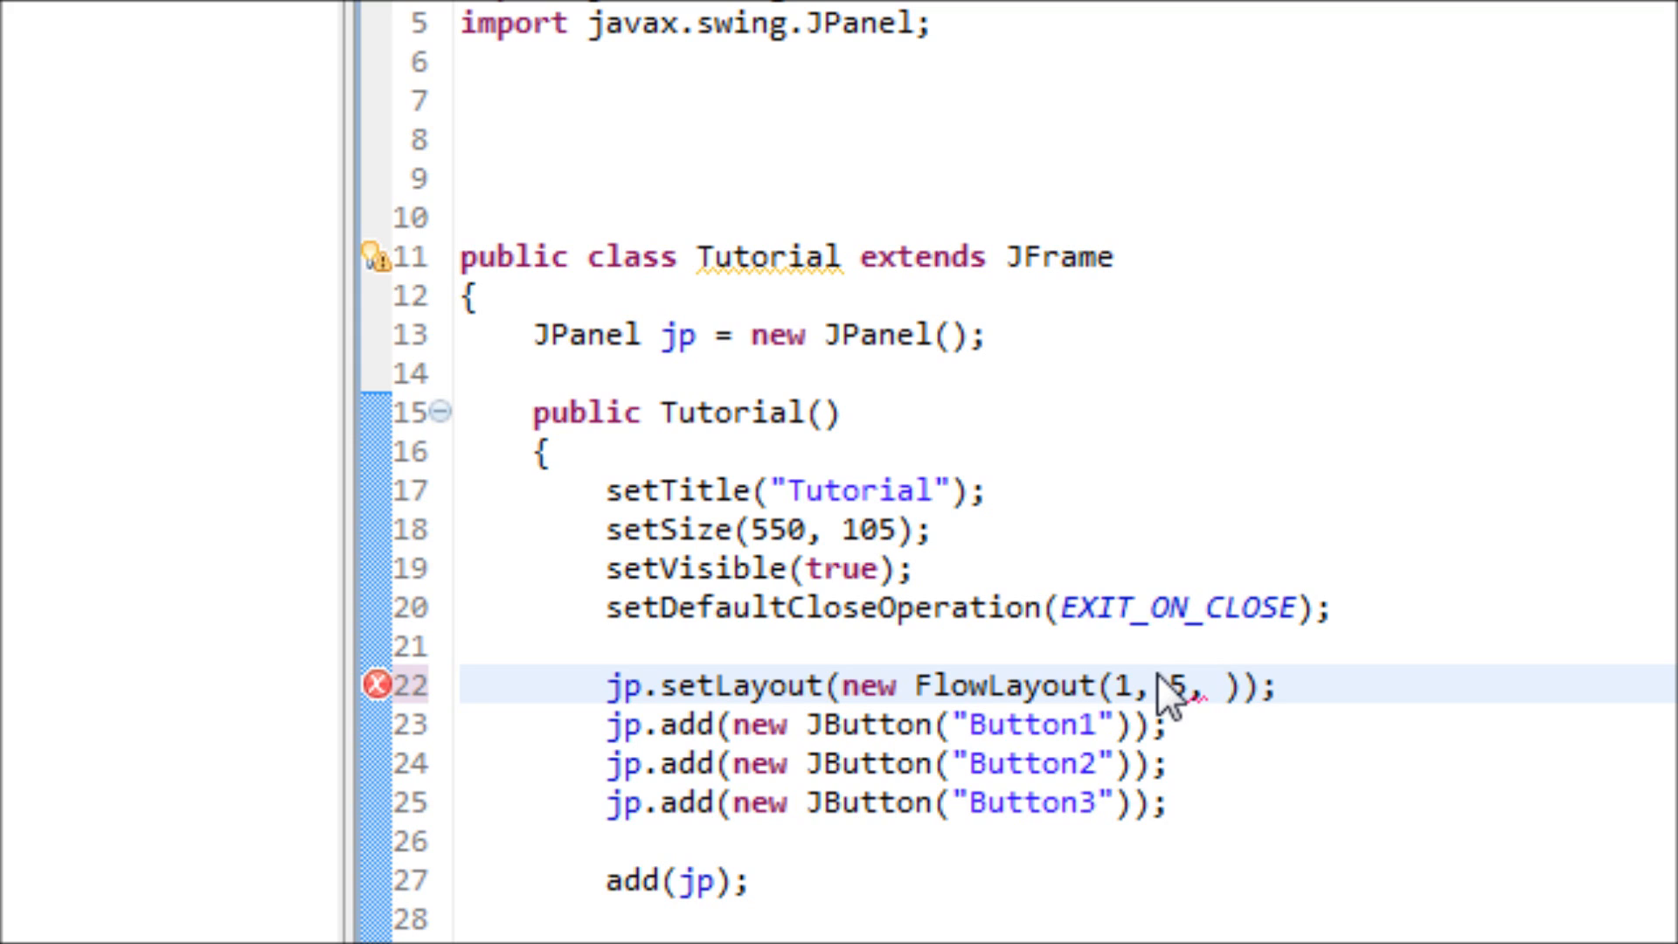
type("100")
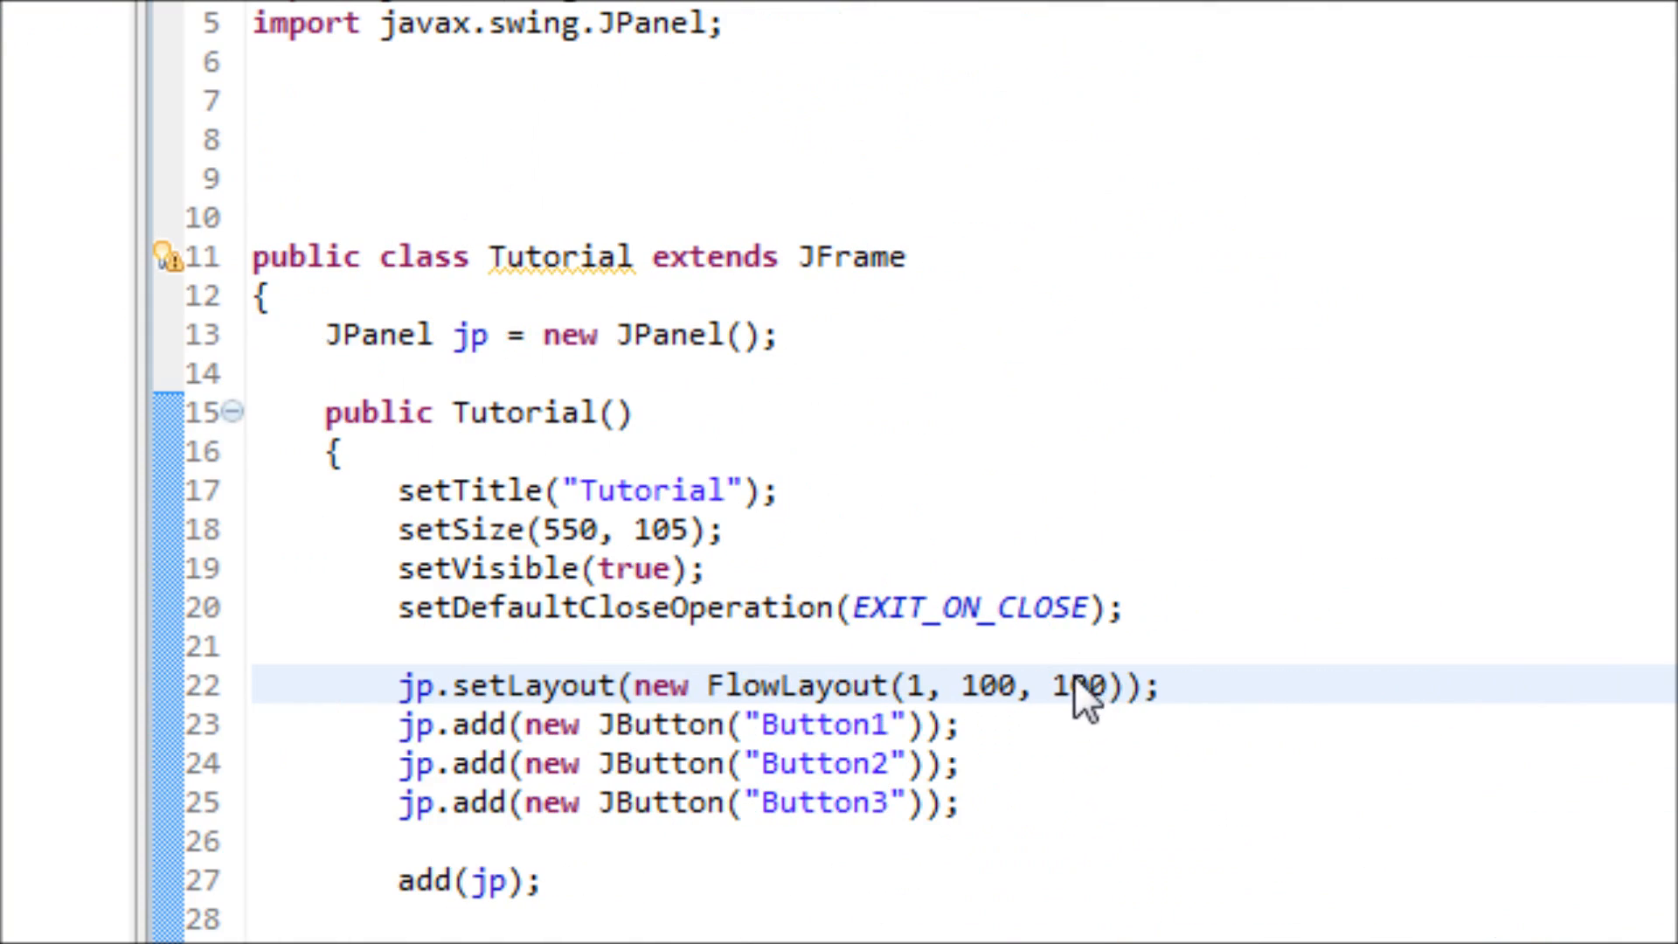
mouse_move(1129, 711)
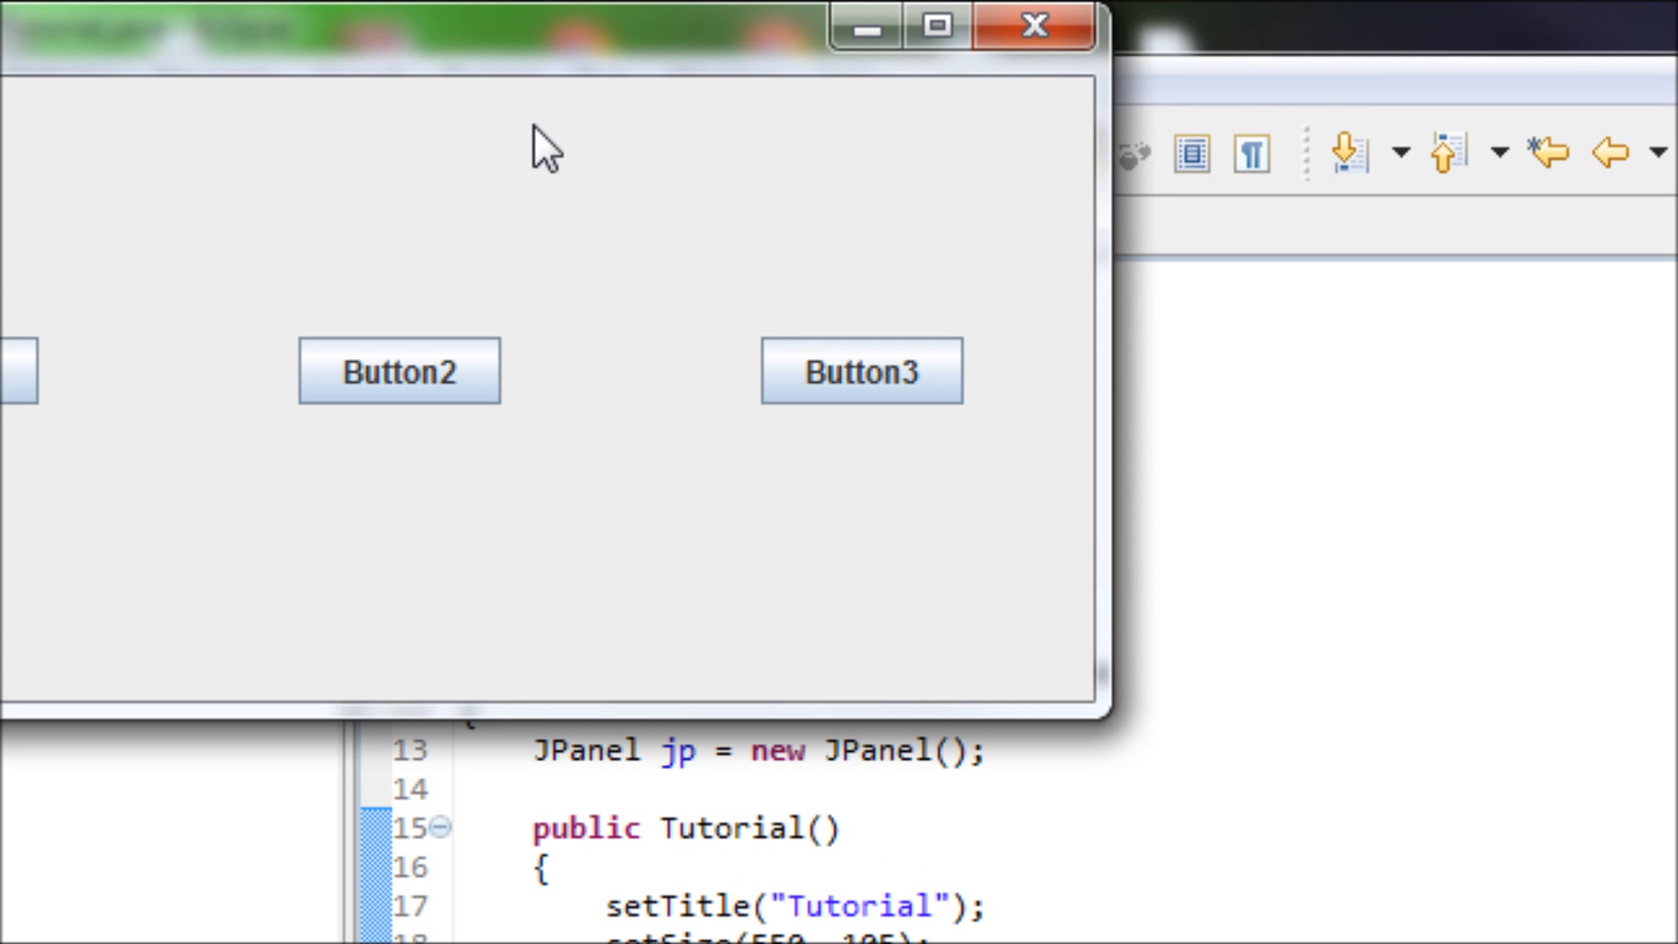
mouse_move(548, 89)
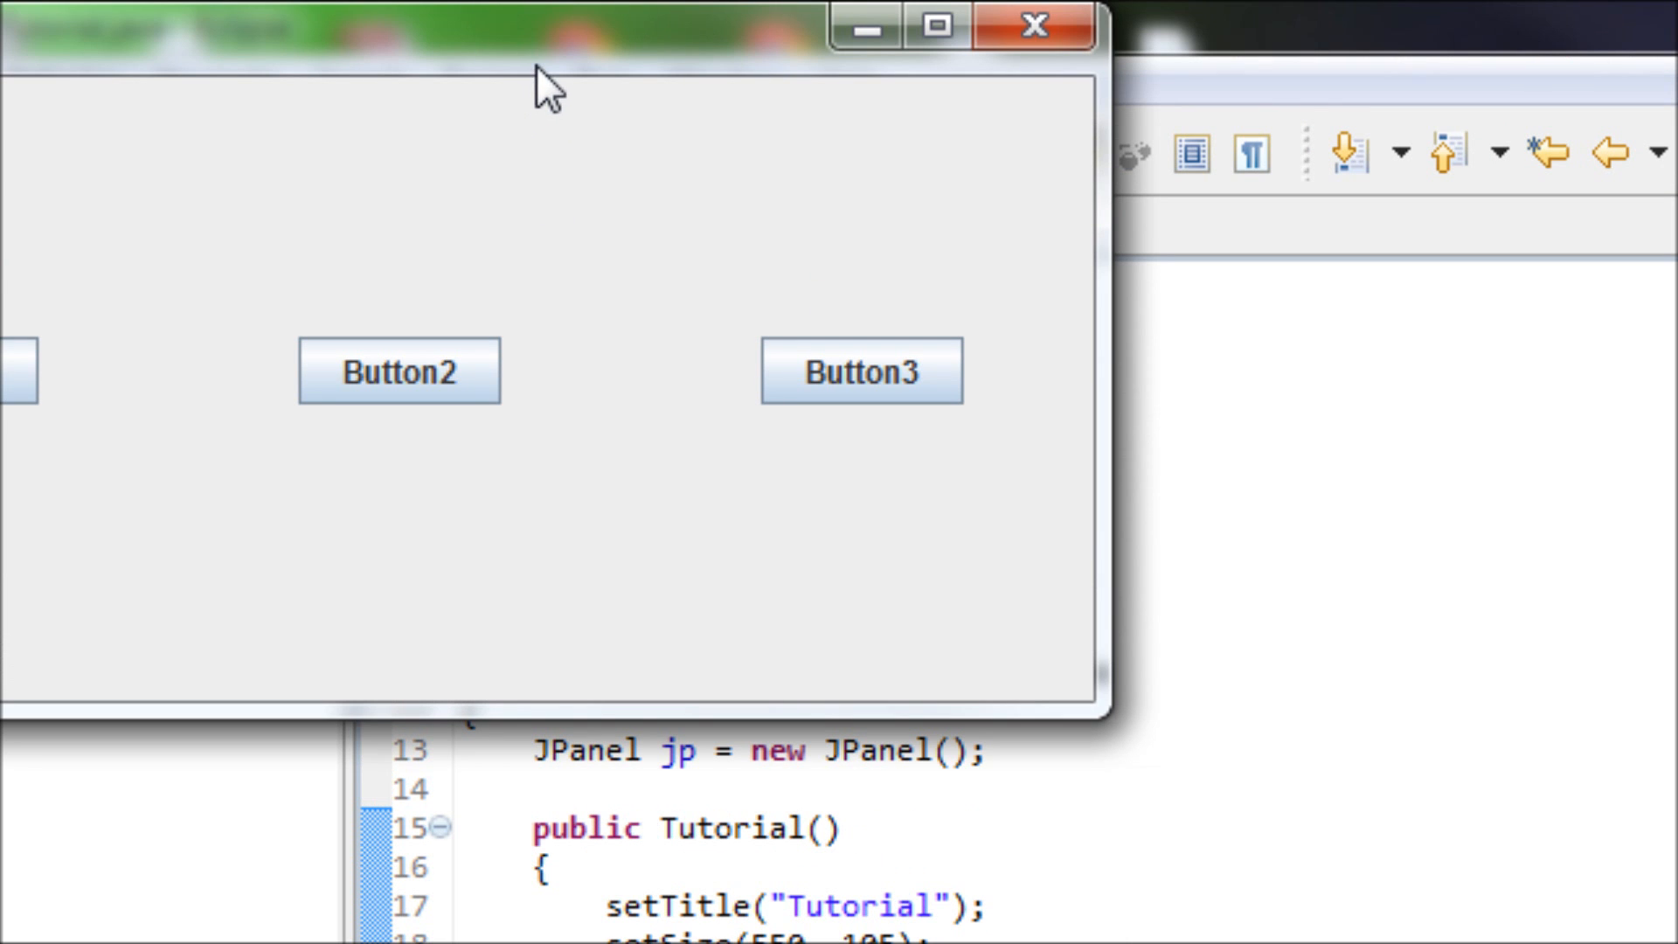